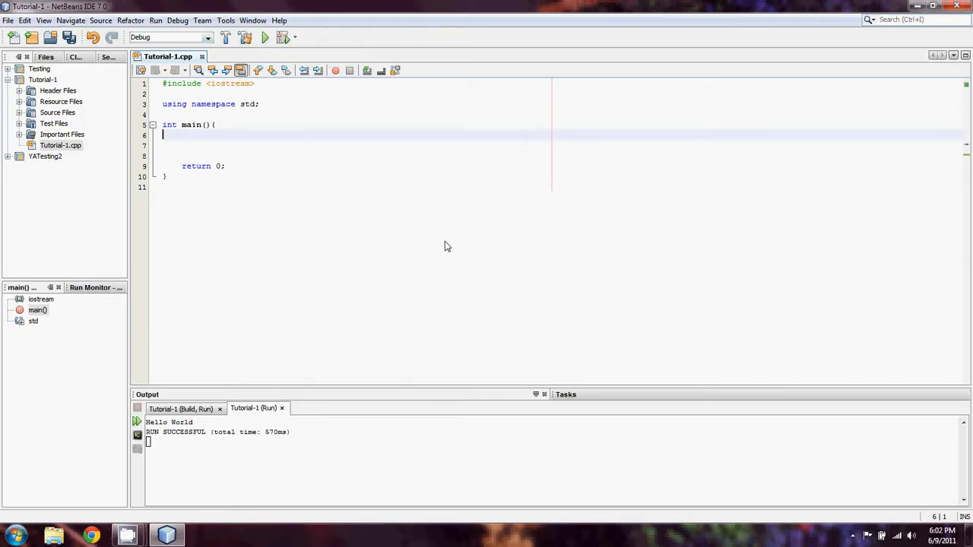
# Step: Build the project, then begin an int declaration on the first line inside main
pyautogui.press('ctrl+a')
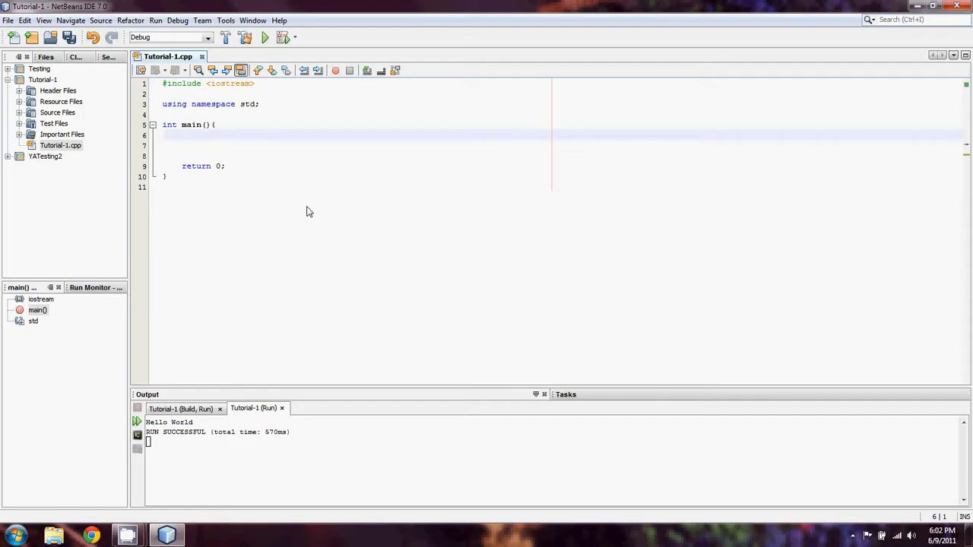
pyautogui.moveTo(304, 210)
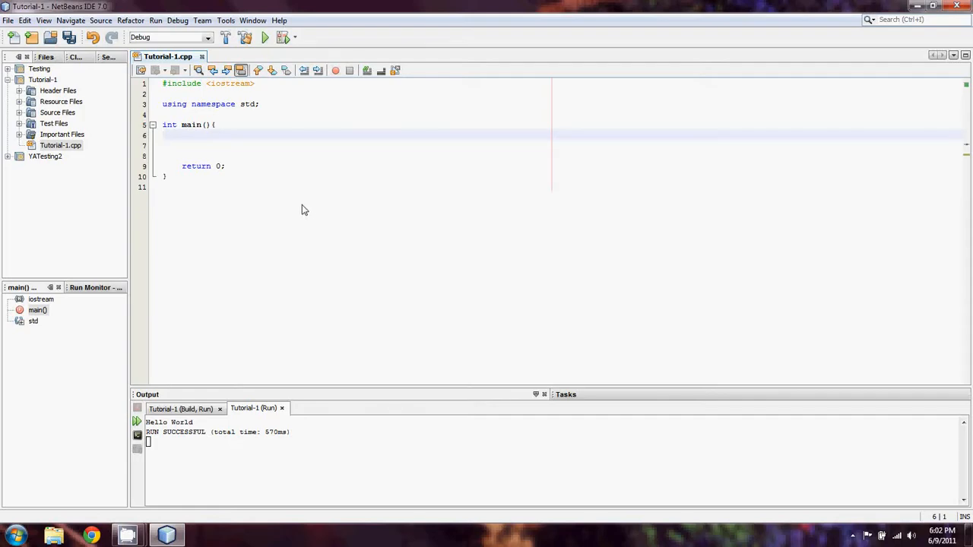
pyautogui.click(162, 136)
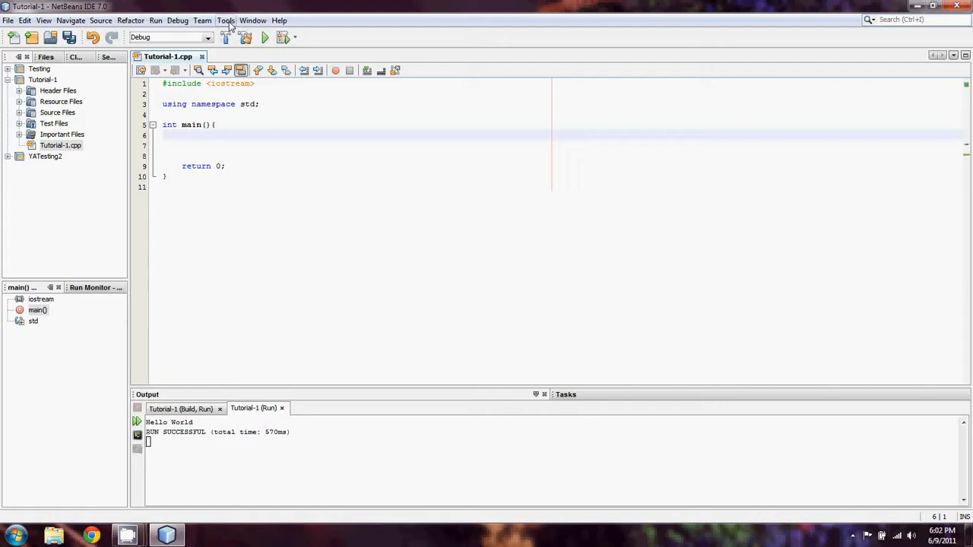
pyautogui.click(225, 21)
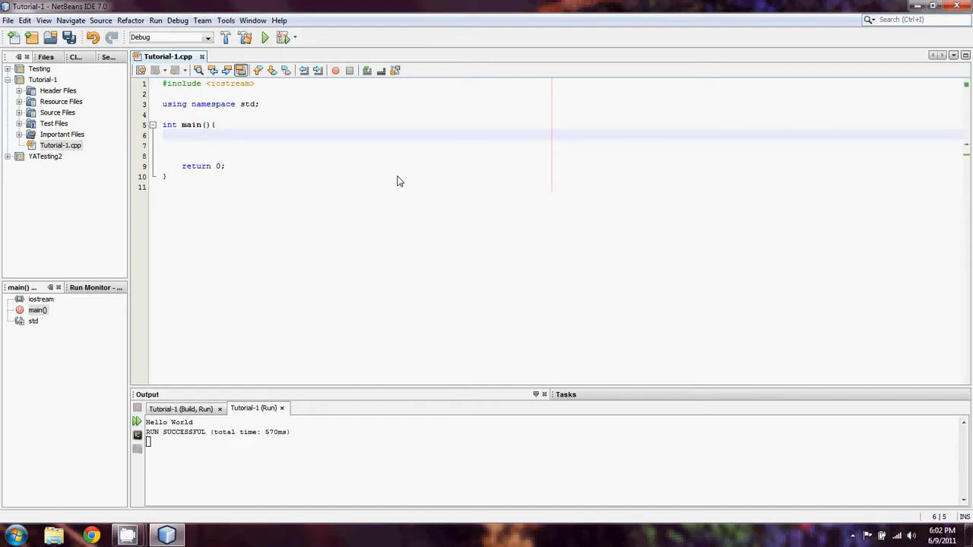
pyautogui.click(183, 134)
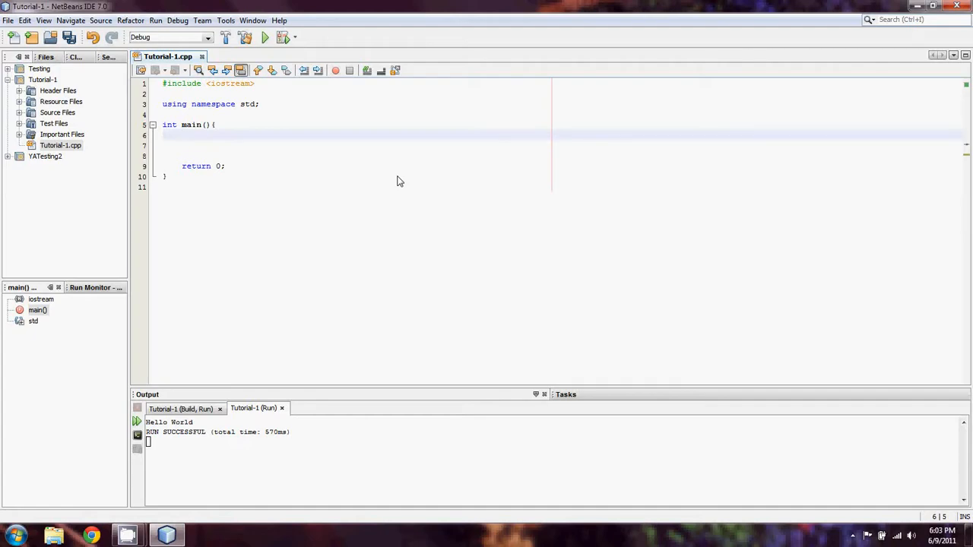
pyautogui.click(183, 134)
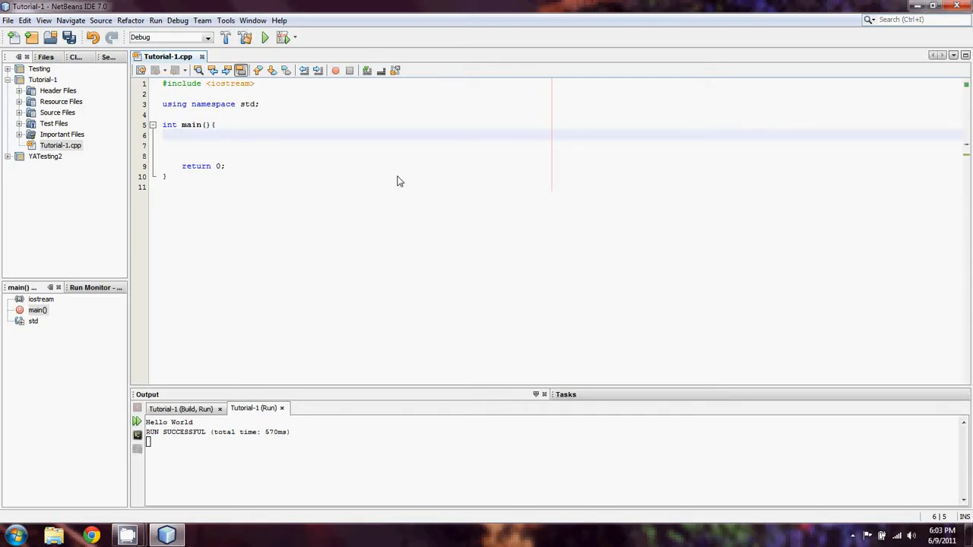
pyautogui.write('int')
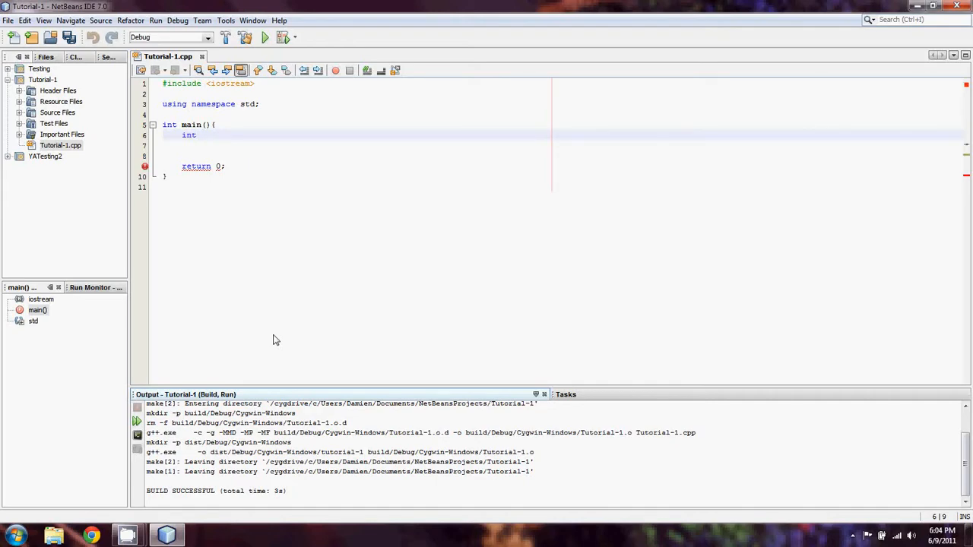
pyautogui.moveTo(246, 381)
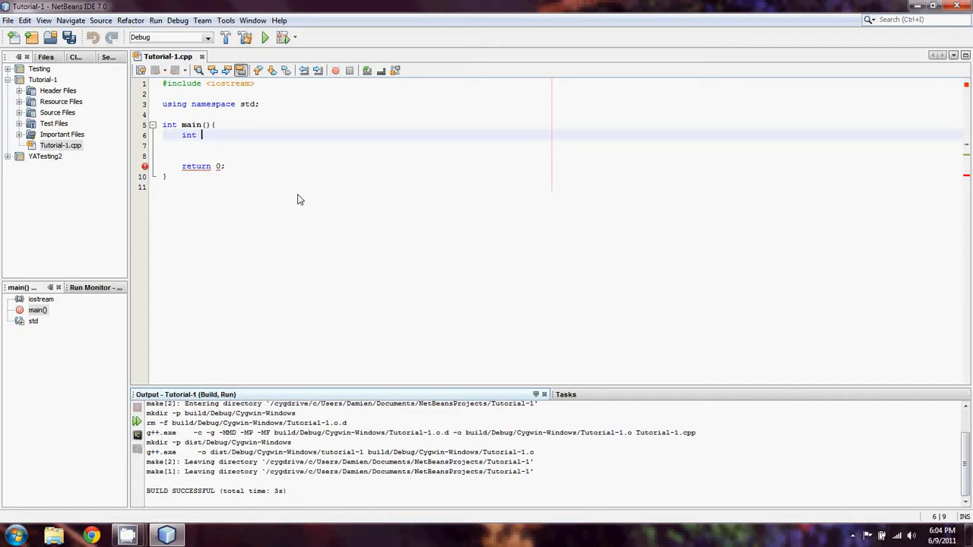
# Step: Complete the declaration as items_on_hand; and add blank lines below it
pyautogui.write('items_on')
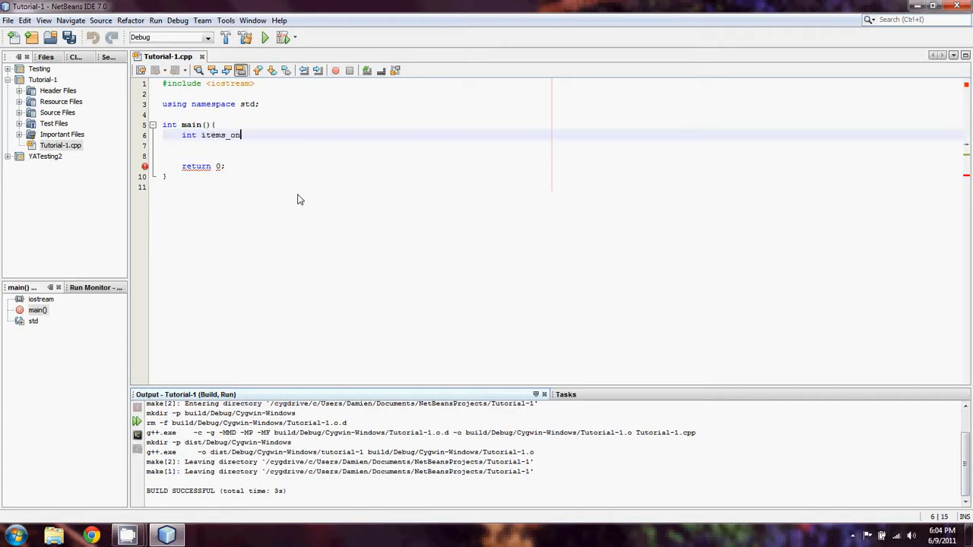
pyautogui.write('_hand;')
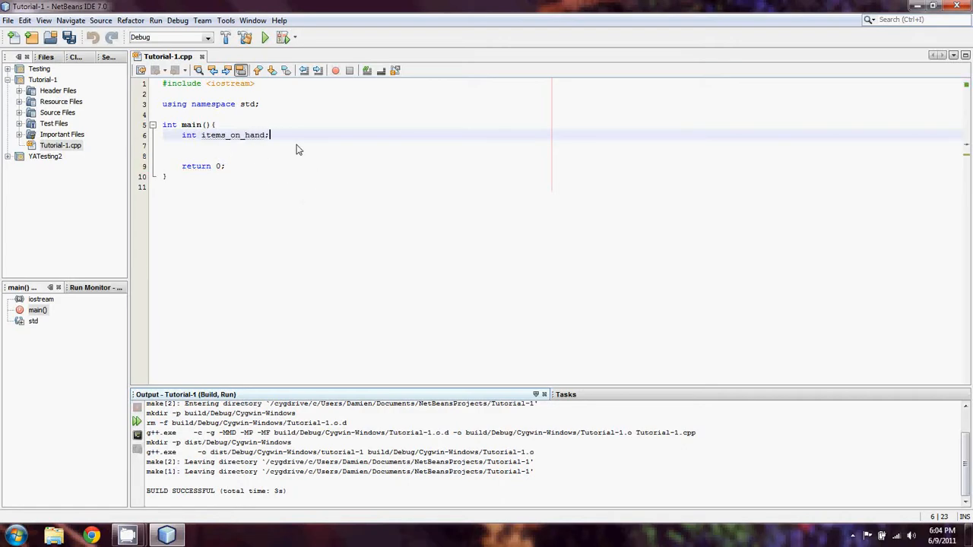
pyautogui.press('enter')
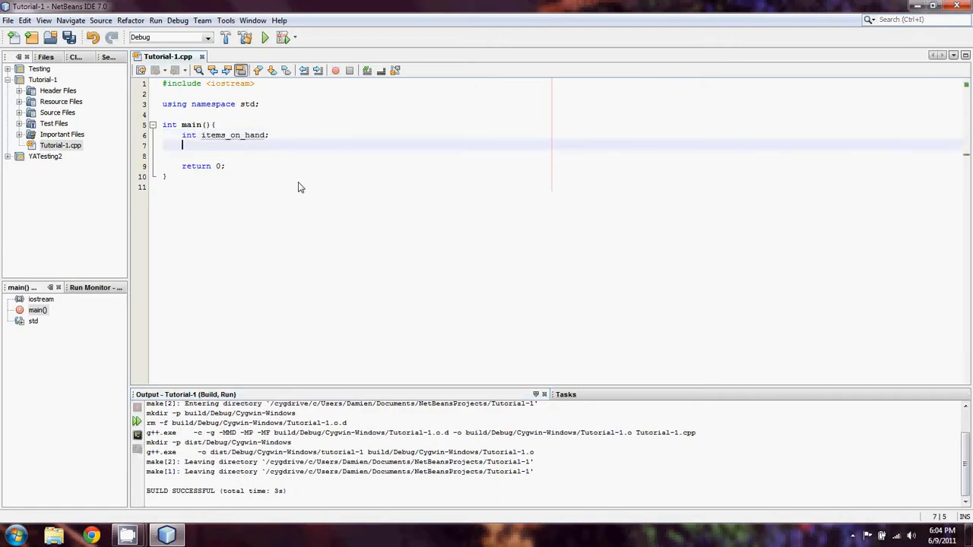
pyautogui.press('enter')
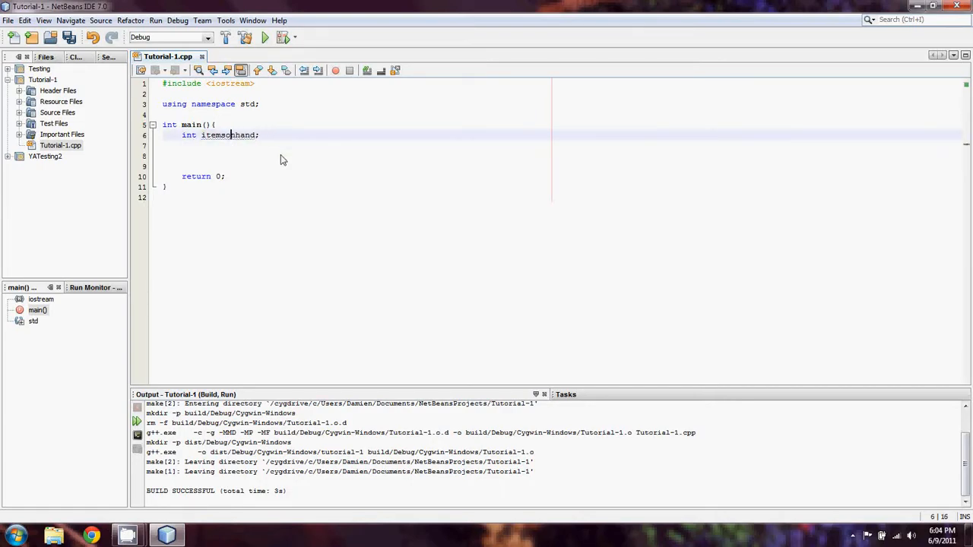
# Step: Rename the variable from items_on_hand to camel-case itemsOnHand
pyautogui.write('OnH')
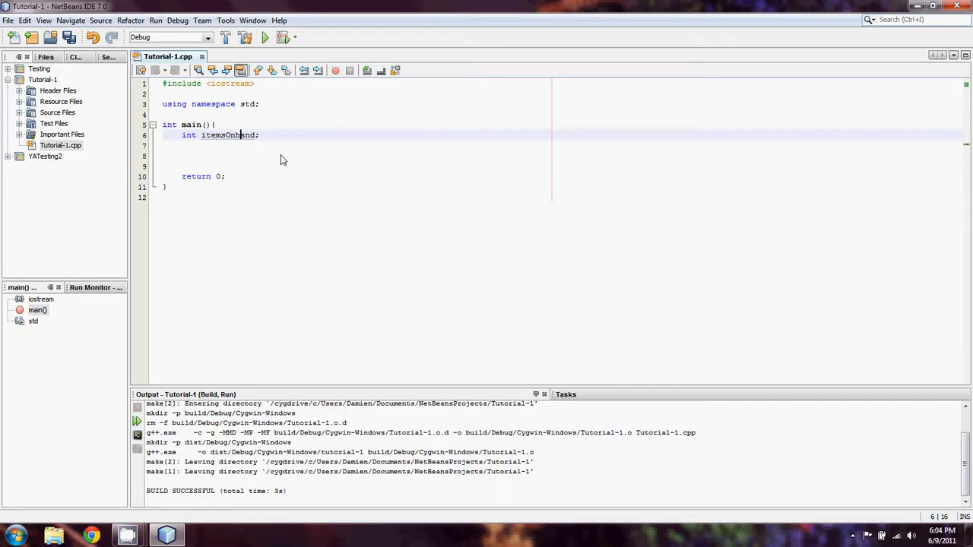
pyautogui.doubleClick(225, 133)
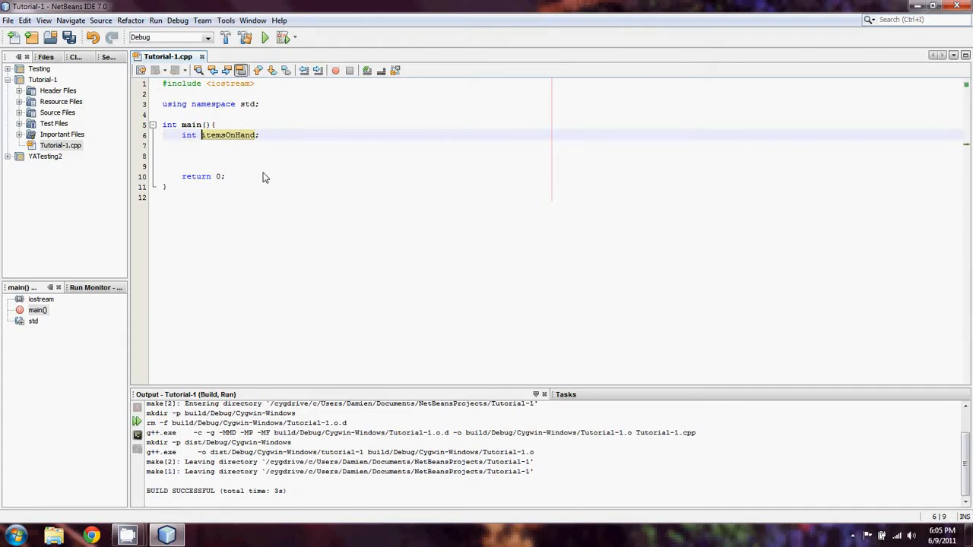
pyautogui.write('i')
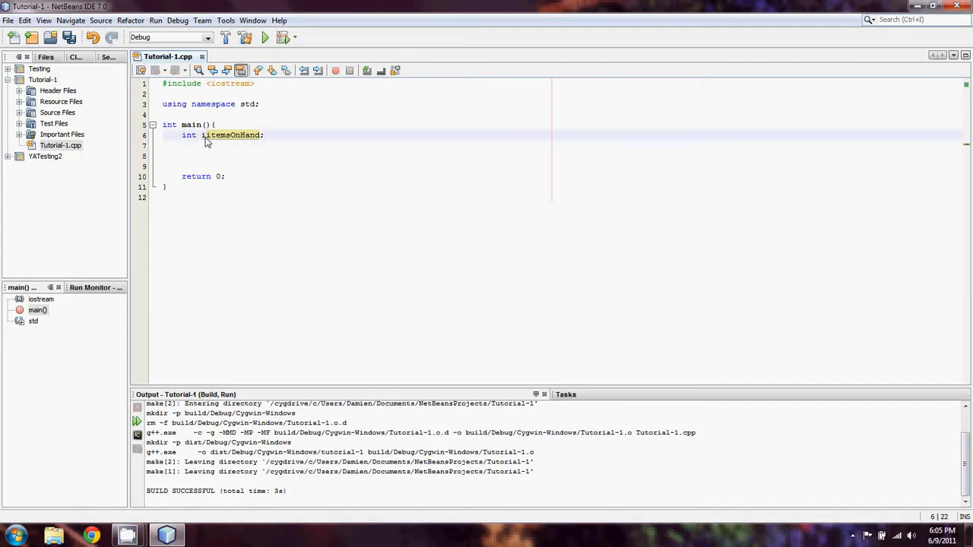
pyautogui.write('i')
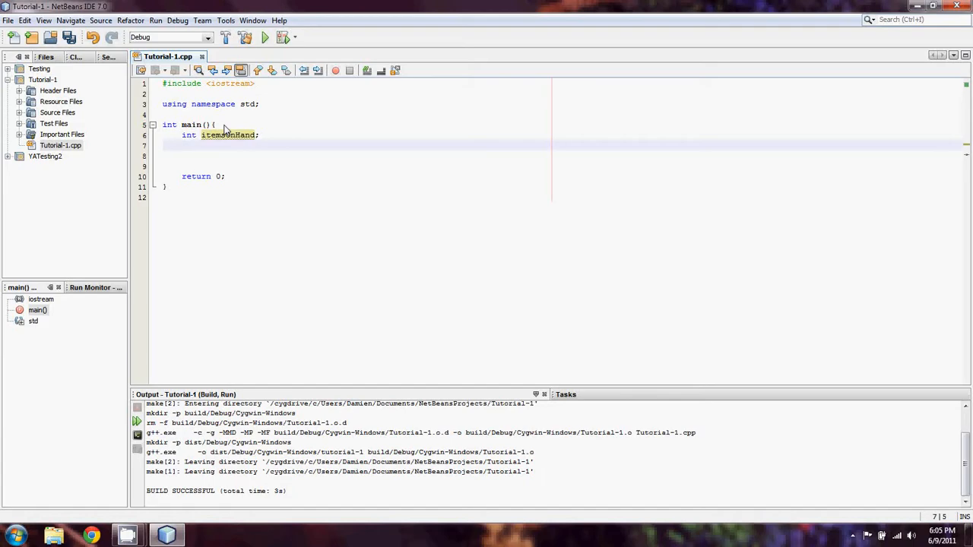
pyautogui.moveTo(310, 153)
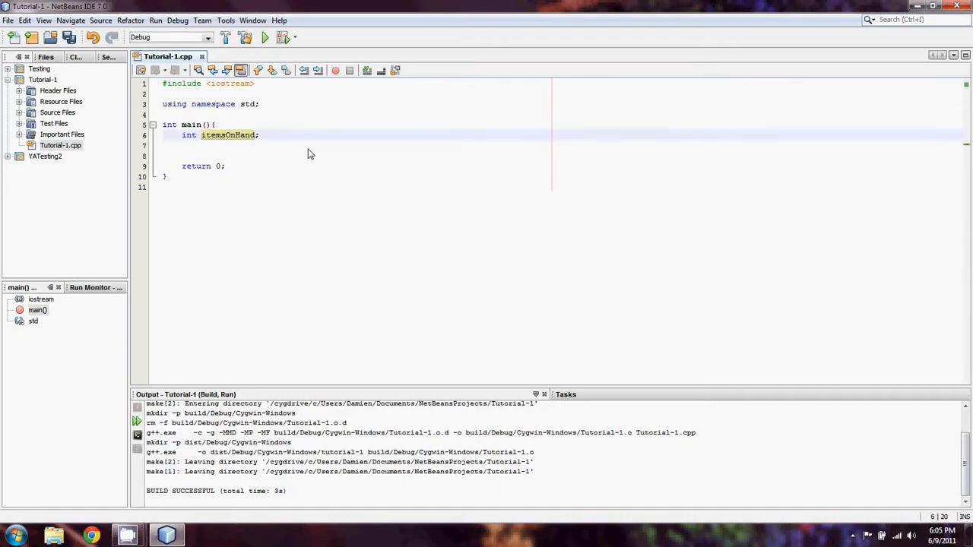
# Step: Initialise itemsOnHand to 5 and start a double declaration on the next line
pyautogui.write('=')
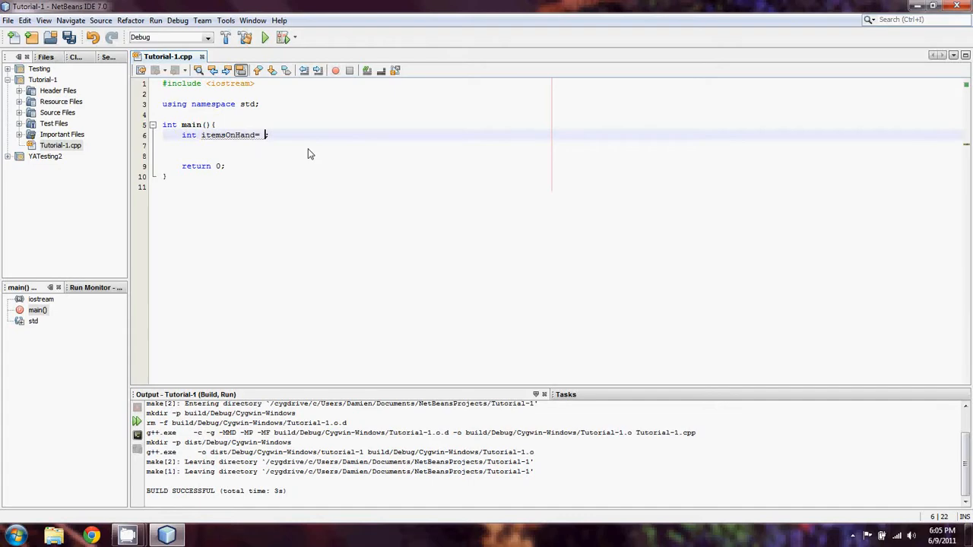
pyautogui.write('5;')
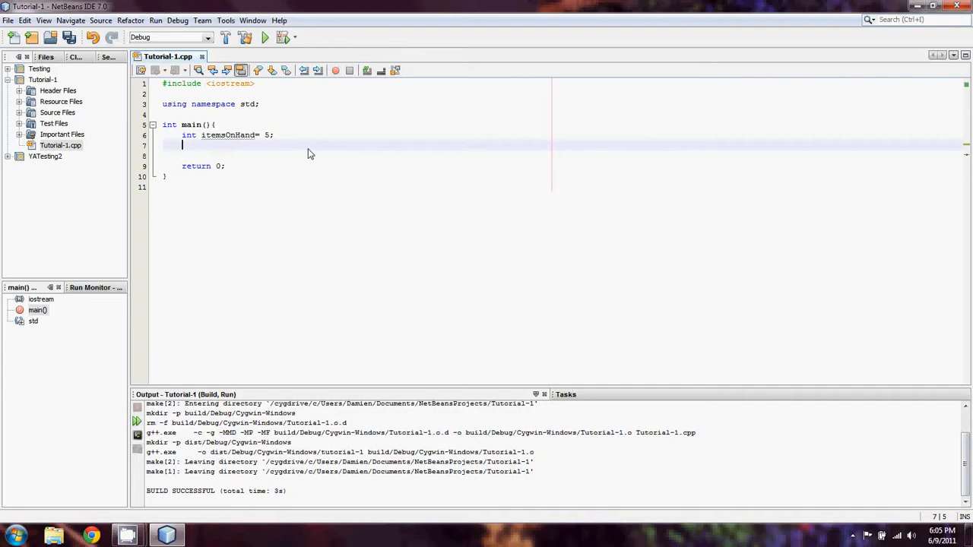
pyautogui.write('double')
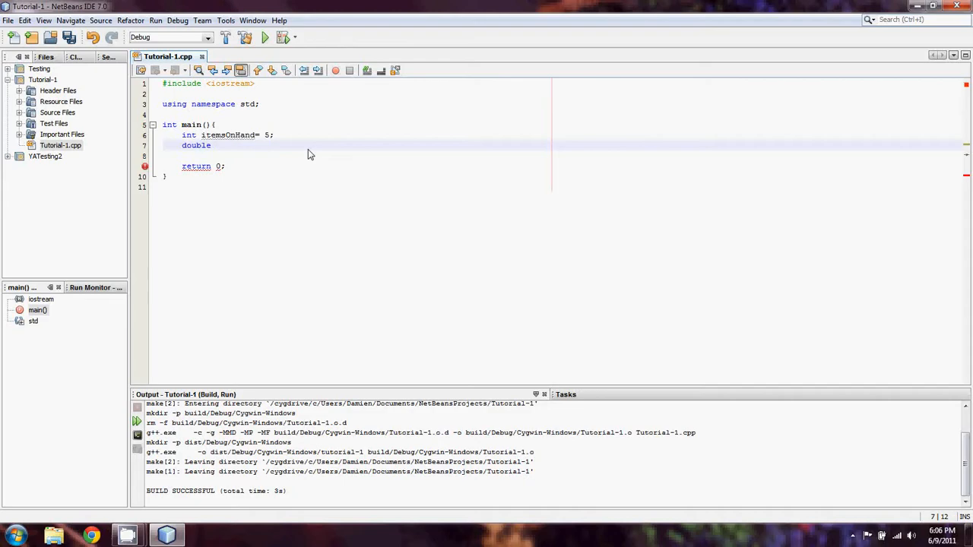
# Step: Declare double itemPrice = 3.50; and start a new line after it
pyautogui.click(216, 146)
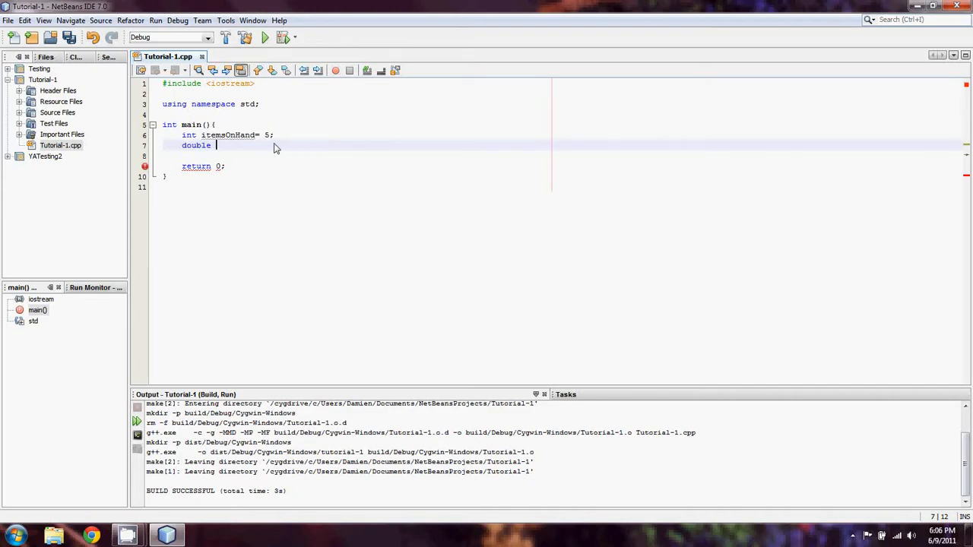
pyautogui.moveTo(271, 146)
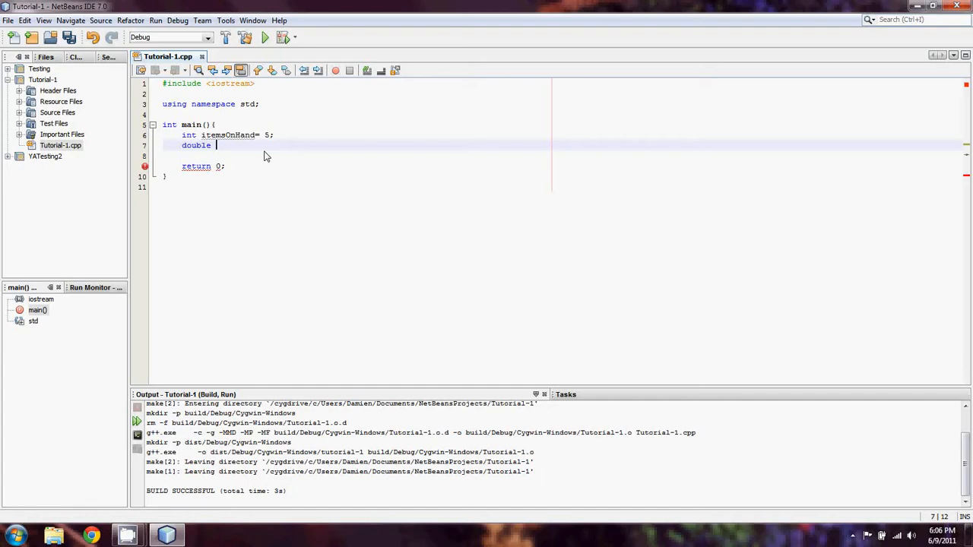
pyautogui.write('itemPr')
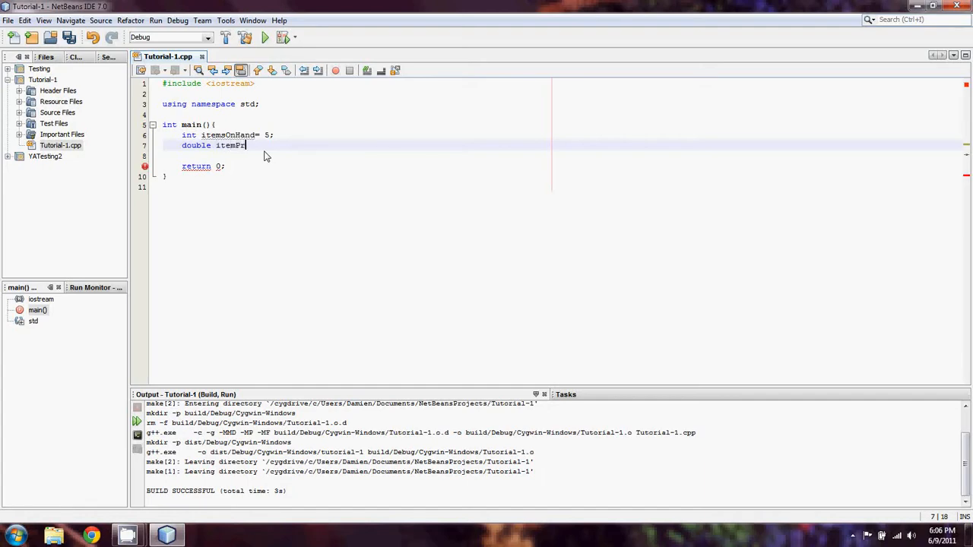
pyautogui.write('ice =')
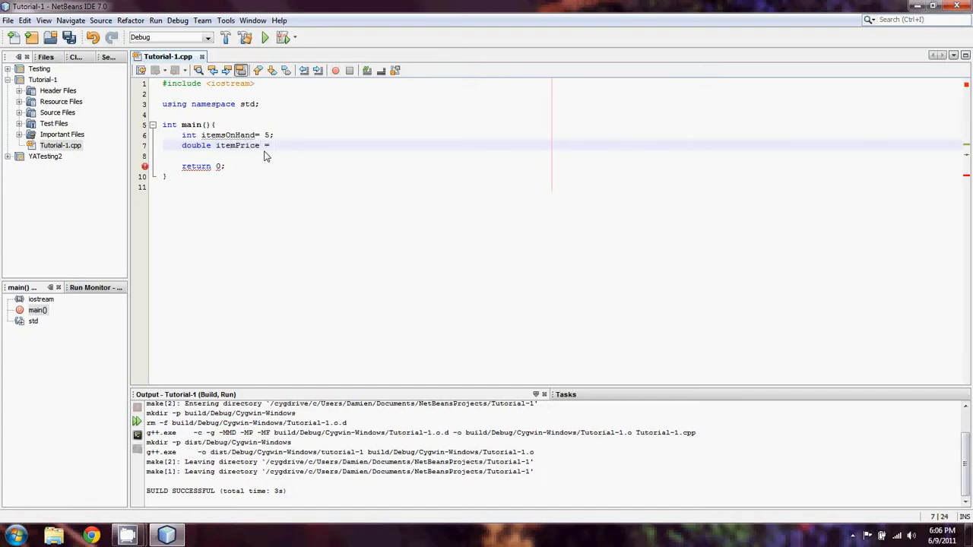
pyautogui.write('3.')
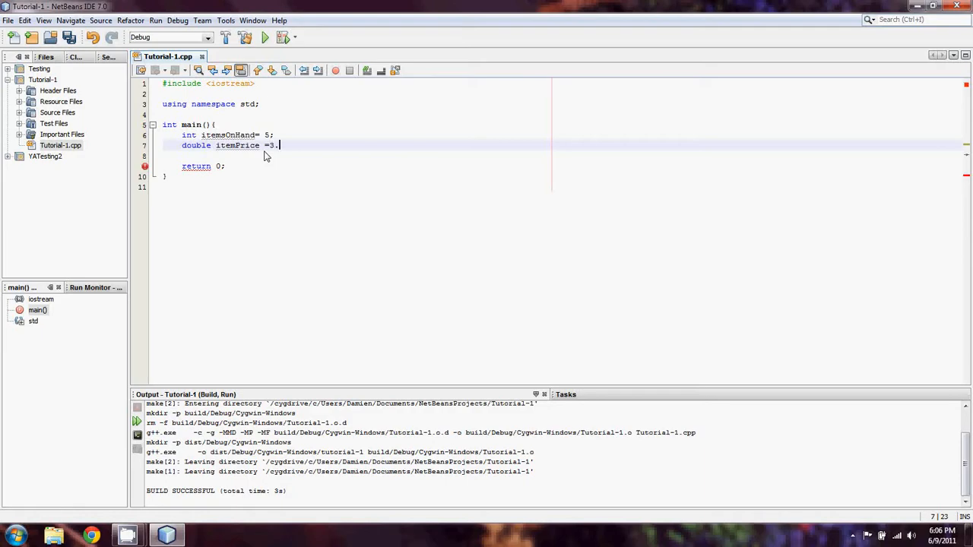
pyautogui.write('50;')
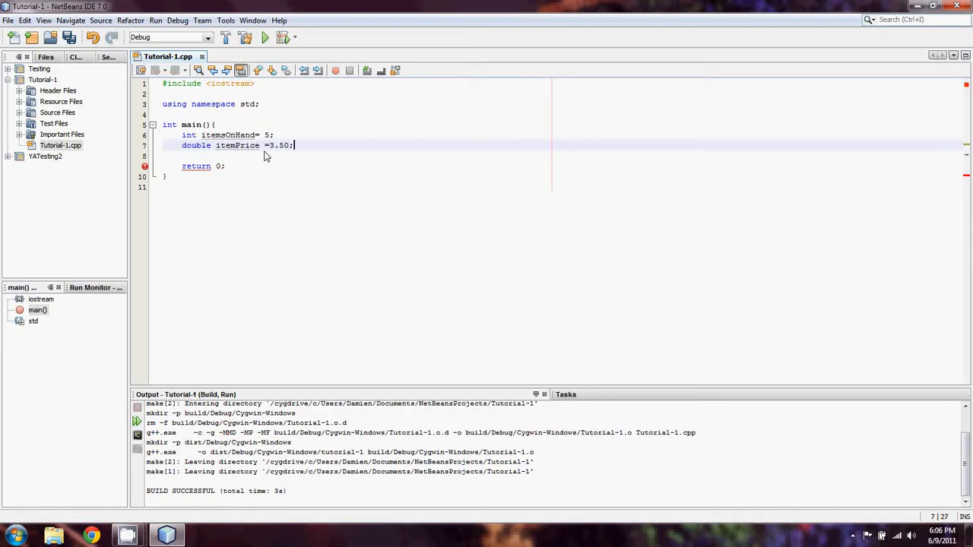
pyautogui.press('enter')
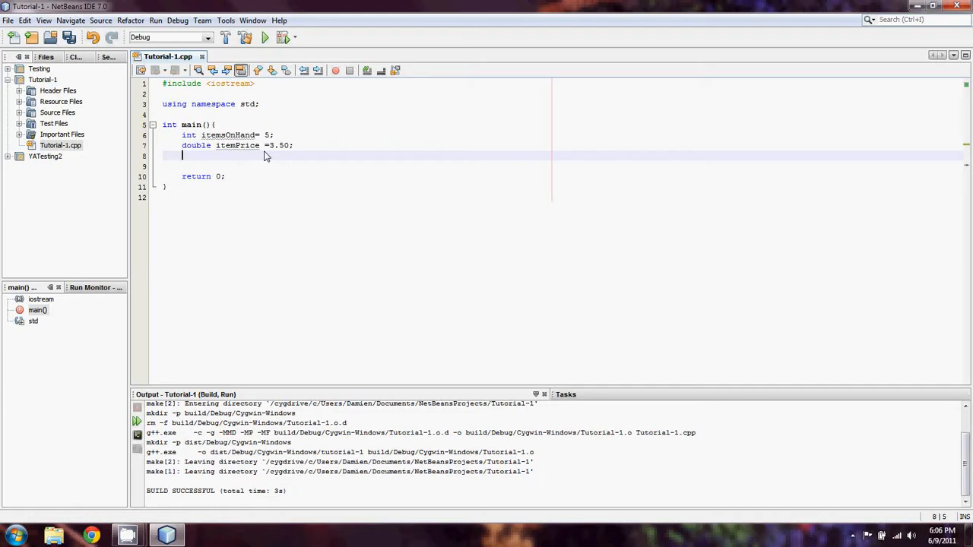
# Step: Declare double total; below itemPrice
pyautogui.write('double')
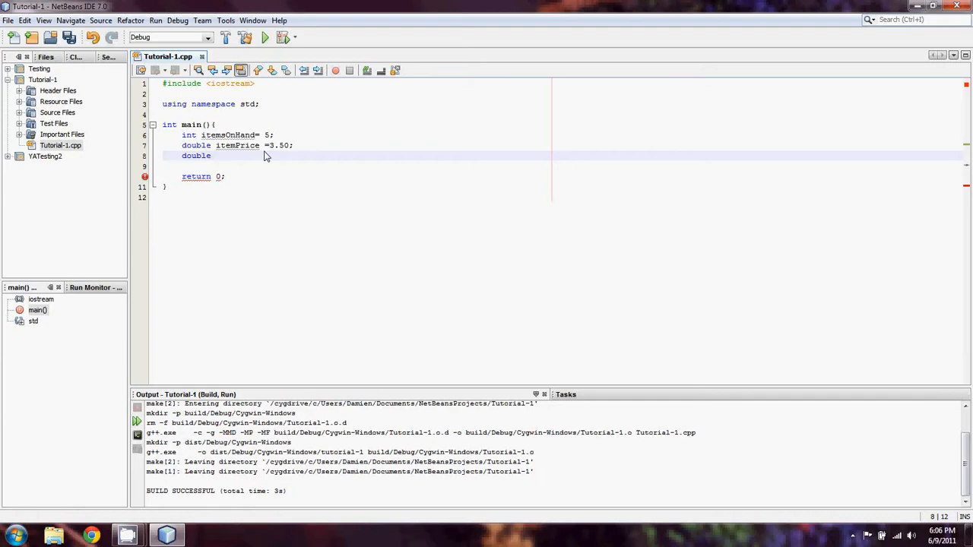
pyautogui.write('total;')
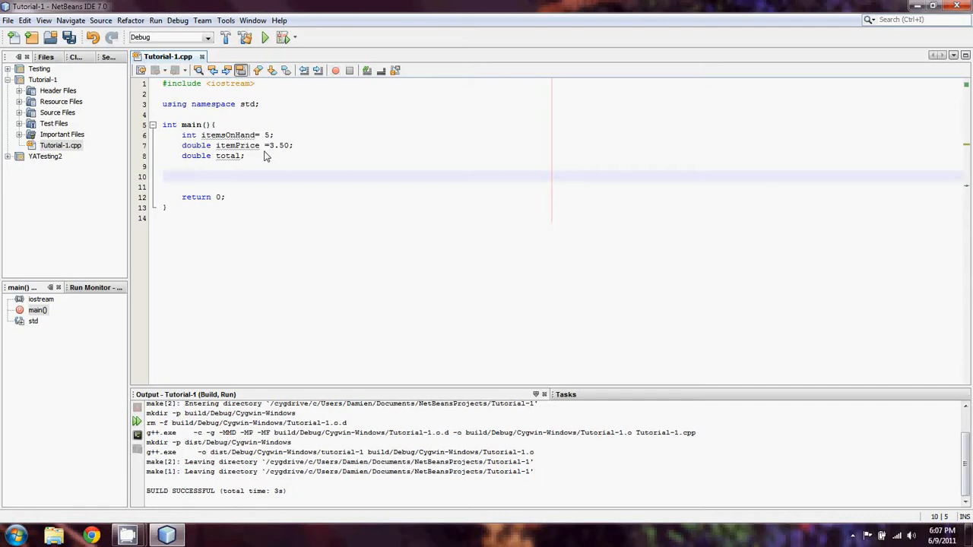
# Step: Write total = itemsOnHand * itemPrice; and add blank lines after it
pyautogui.write('itemsOnHand *')
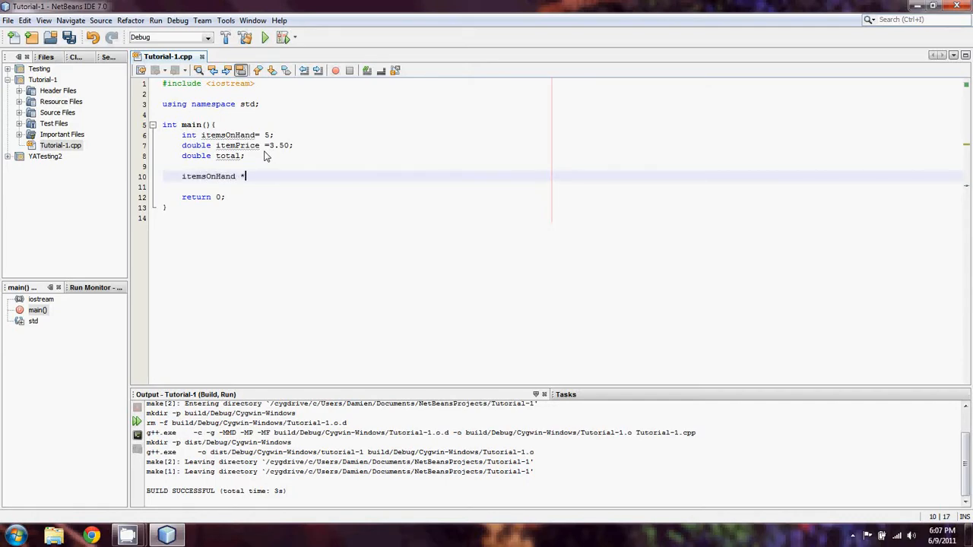
pyautogui.write('item')
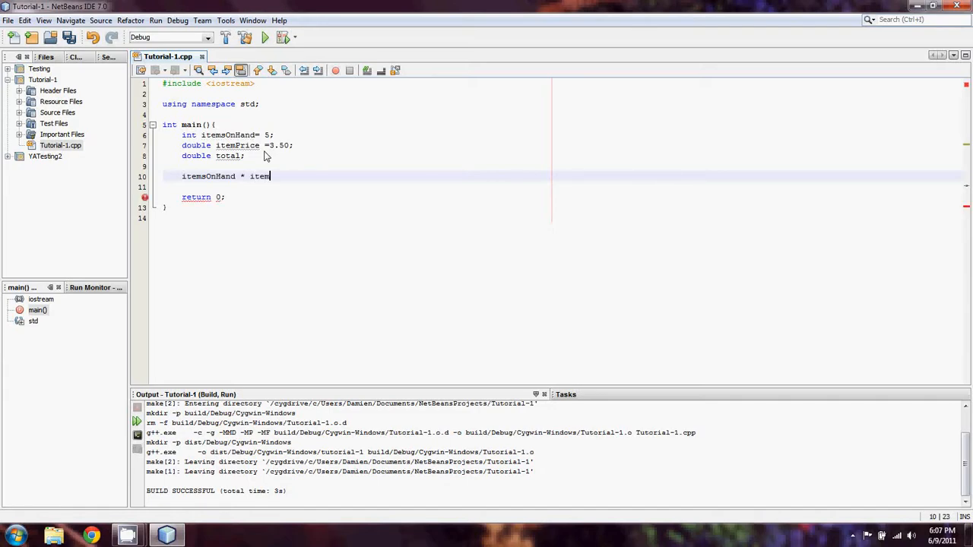
pyautogui.write('Price')
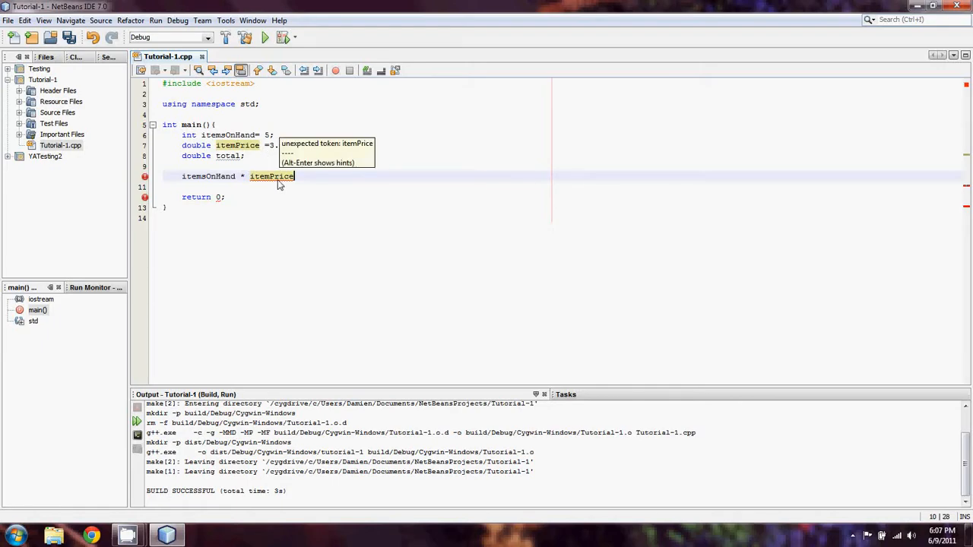
pyautogui.moveTo(316, 183)
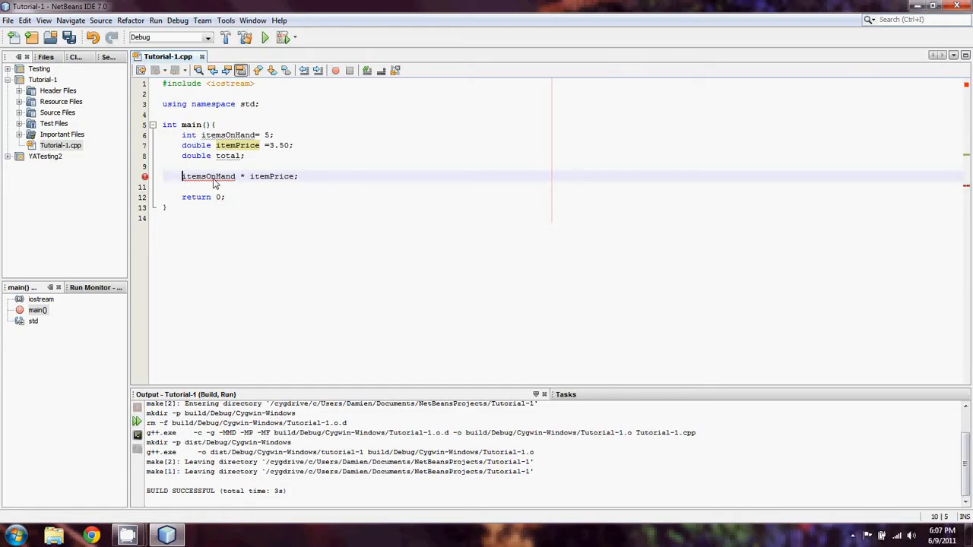
pyautogui.moveTo(240, 186)
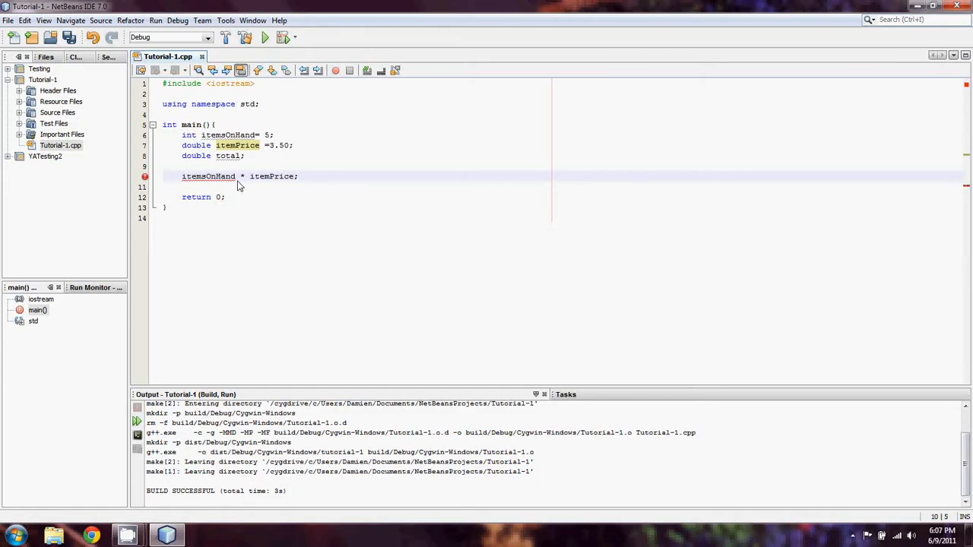
pyautogui.write('total =')
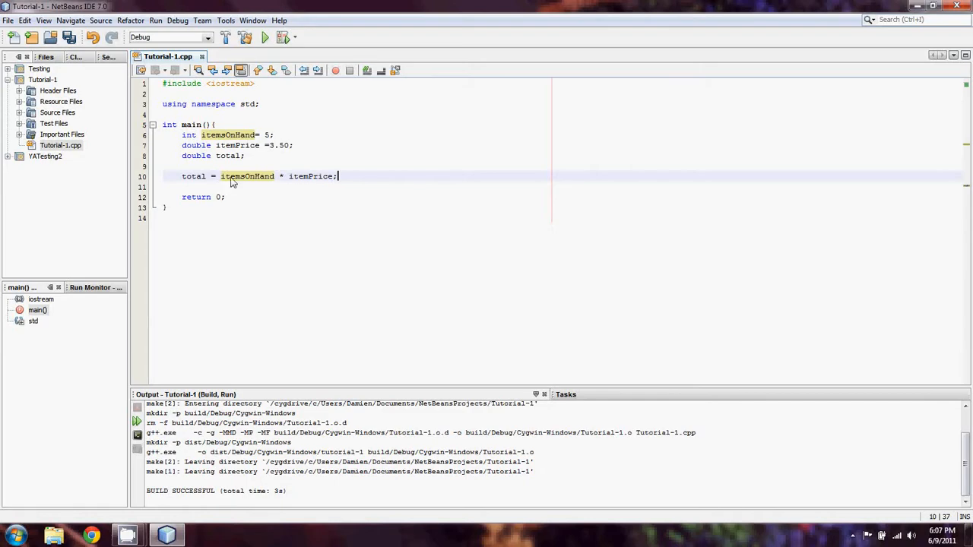
pyautogui.moveTo(298, 184)
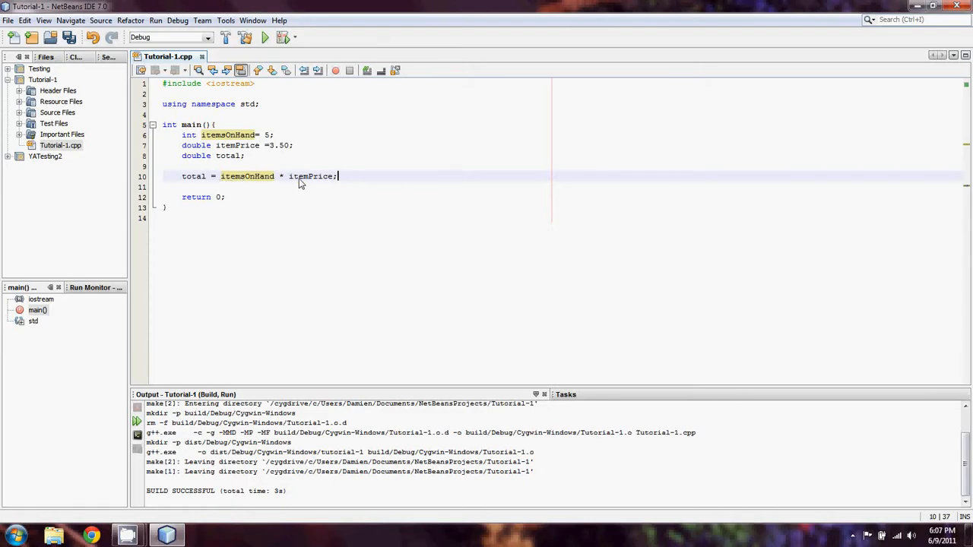
pyautogui.moveTo(338, 170)
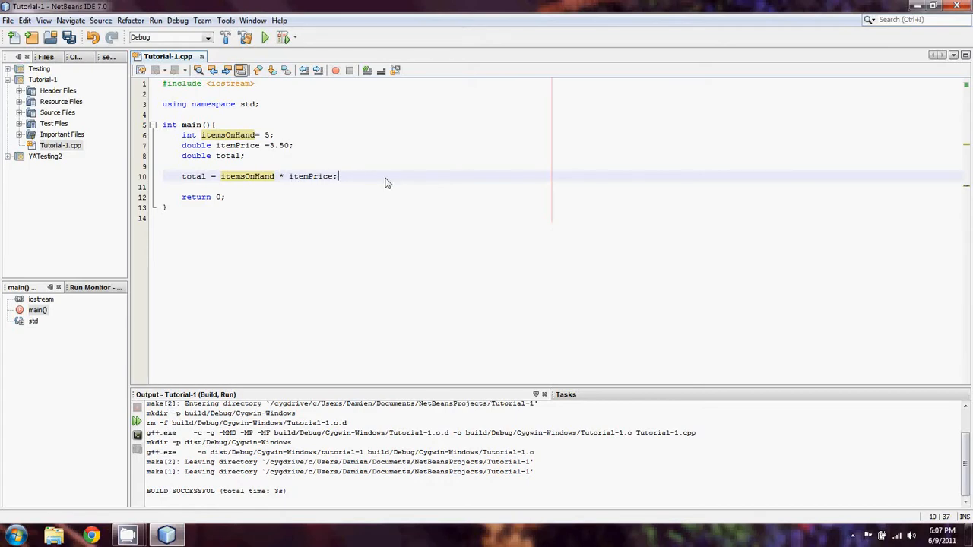
pyautogui.moveTo(353, 183)
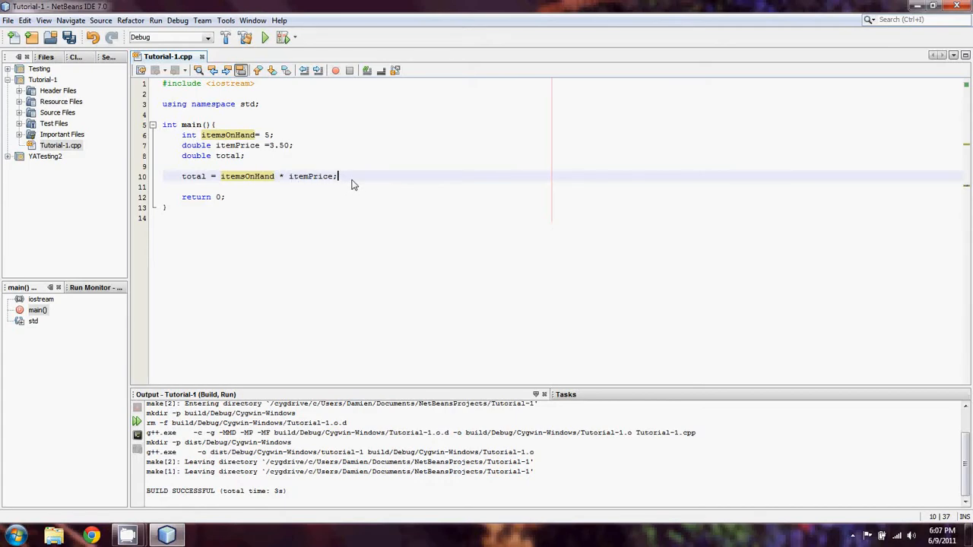
pyautogui.press('enter')
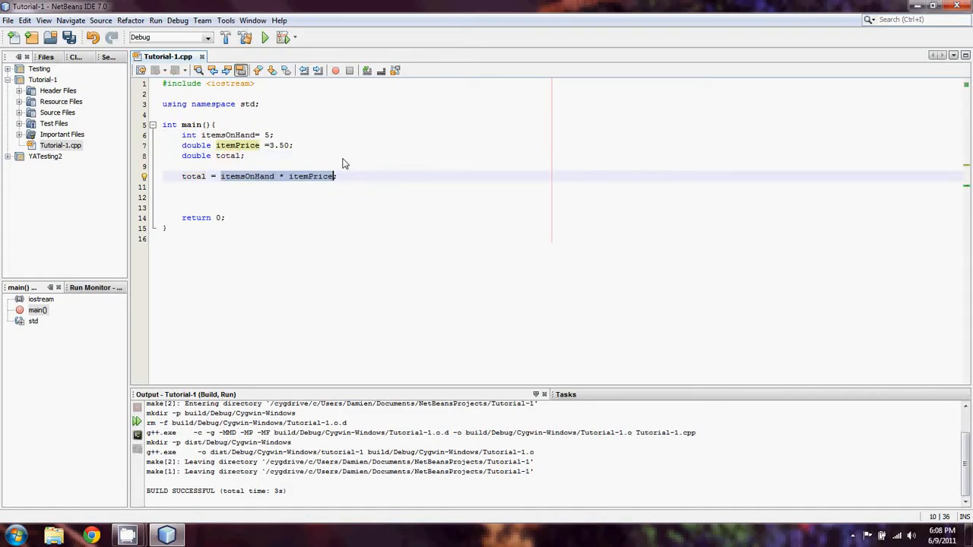
# Step: Add the statement cout << total; on a new line
pyautogui.press('enter')
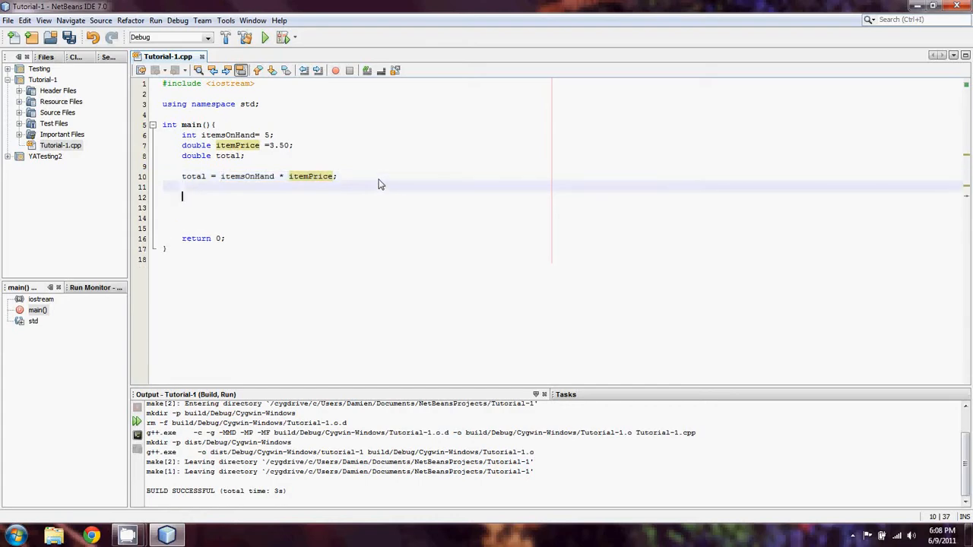
pyautogui.write('cout << t')
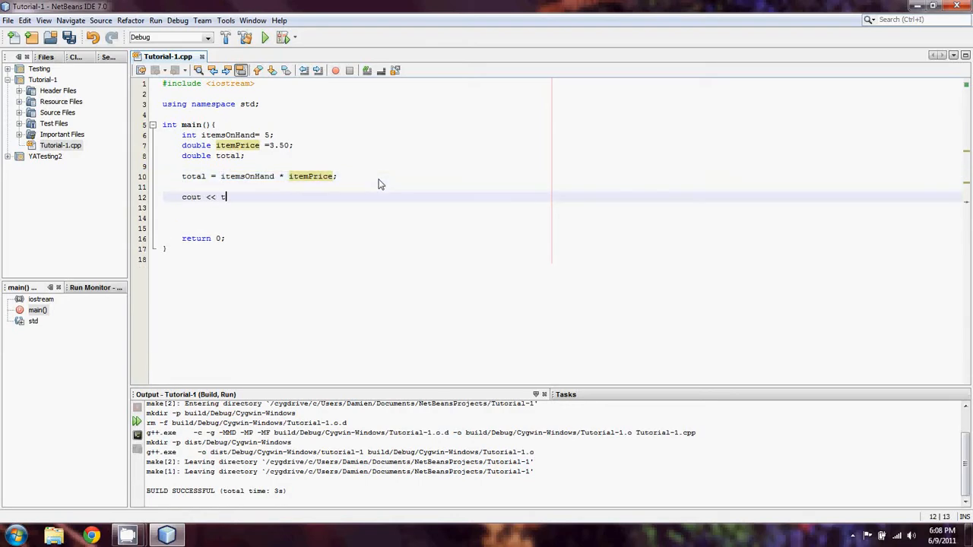
pyautogui.write('otal;')
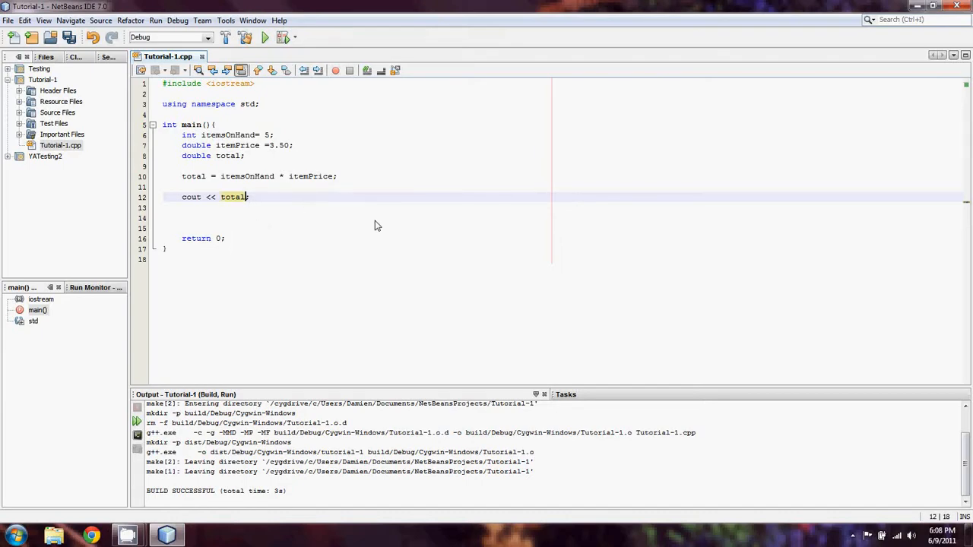
pyautogui.moveTo(319, 231)
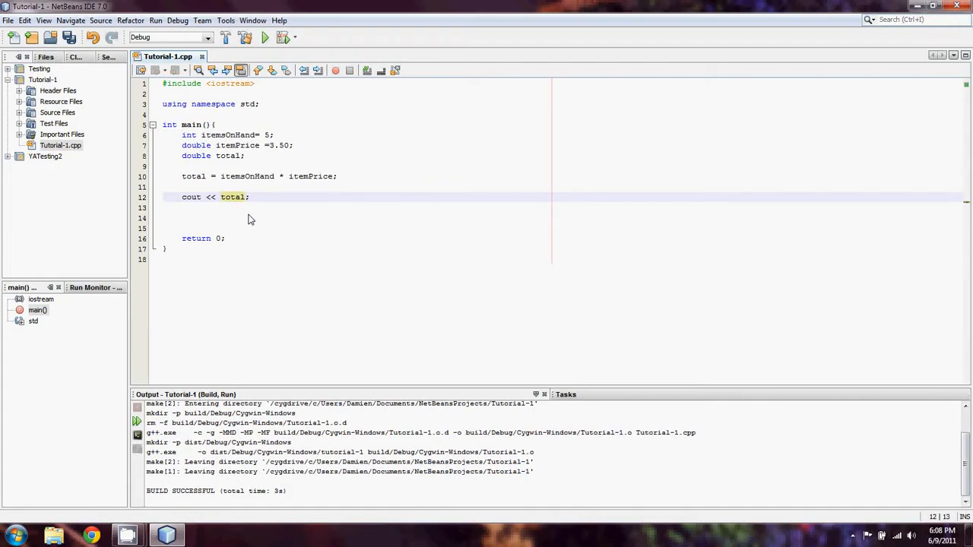
# Step: Insert the string "The total is: " << before total in the cout statement
pyautogui.doubleClick(233, 198)
pyautogui.write('"')
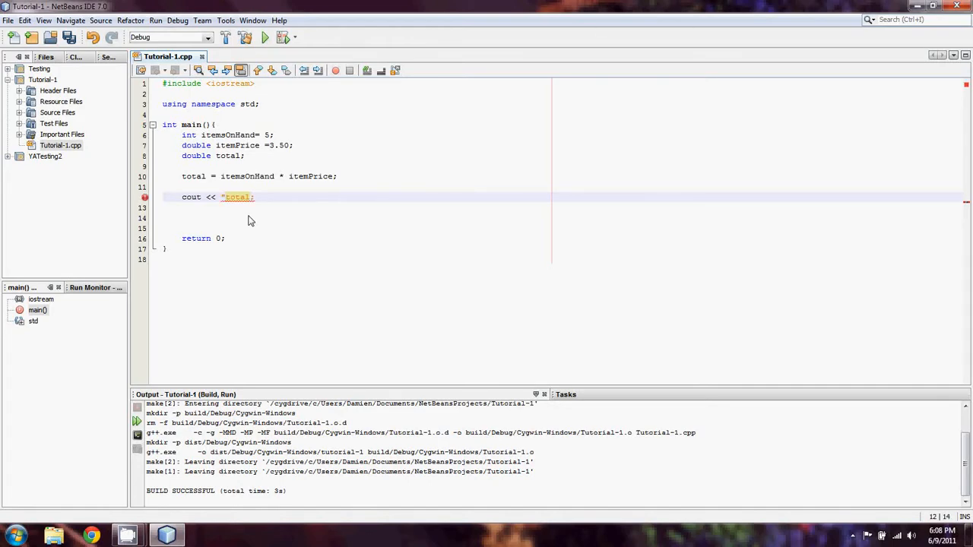
pyautogui.write('The total')
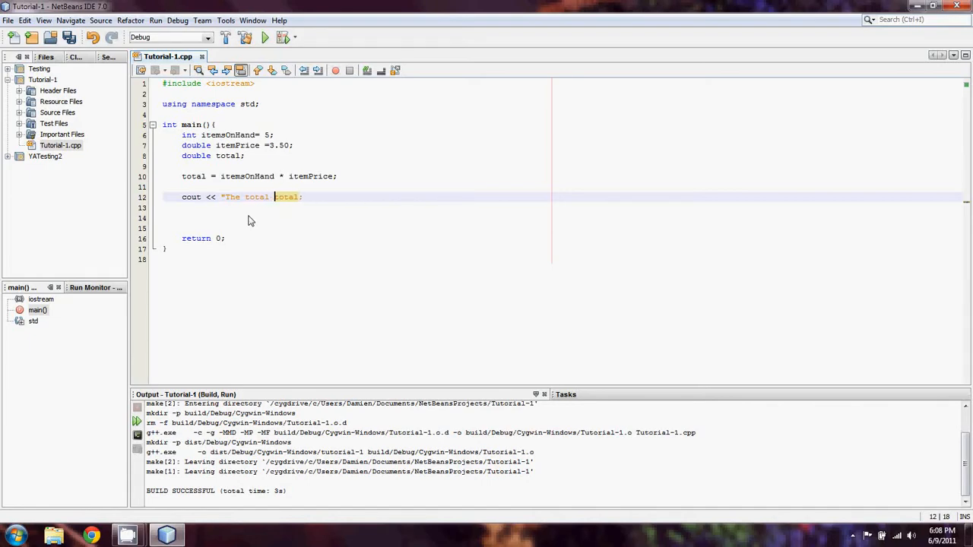
pyautogui.write('is: " <<')
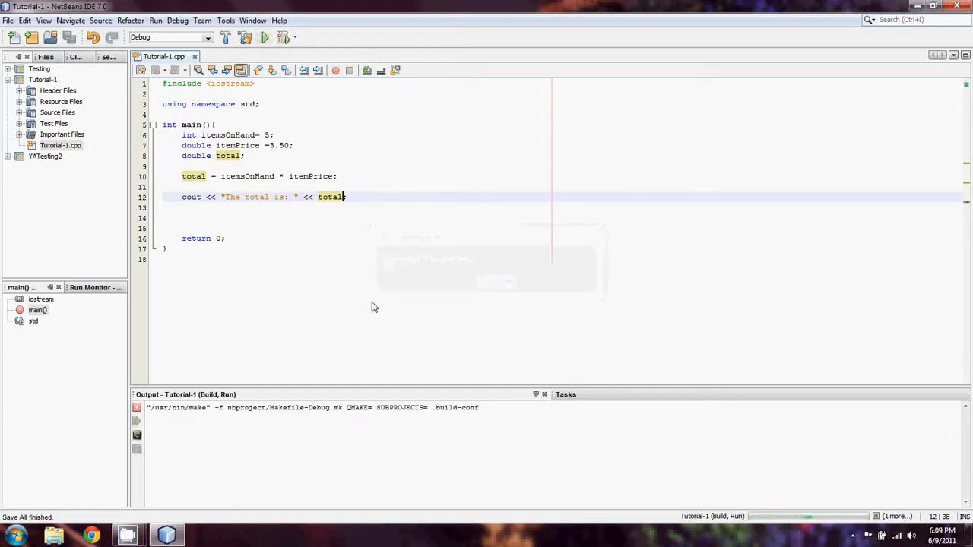
# Step: Run the main project, printing The total is: 17.5 with RUN SUCCESSFUL
pyautogui.click(264, 37)
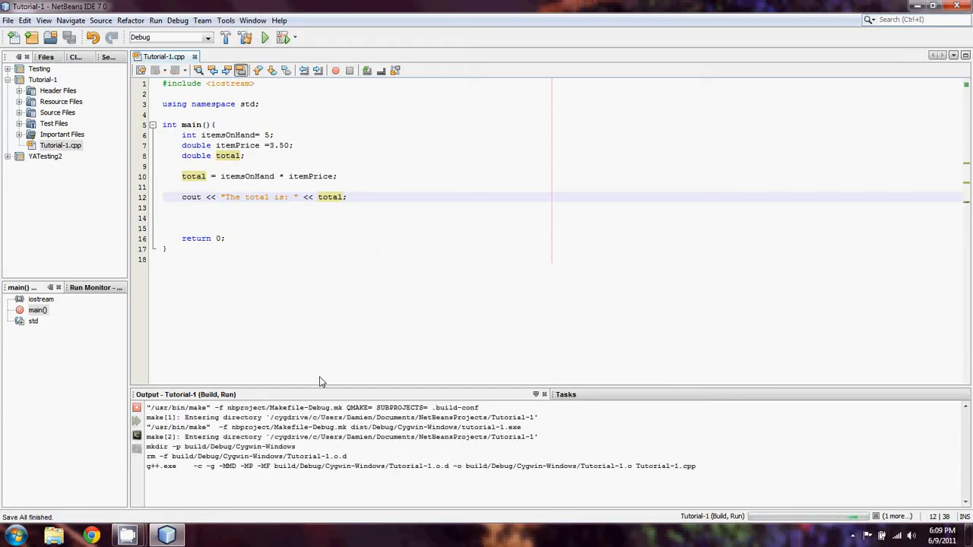
pyautogui.click(264, 36)
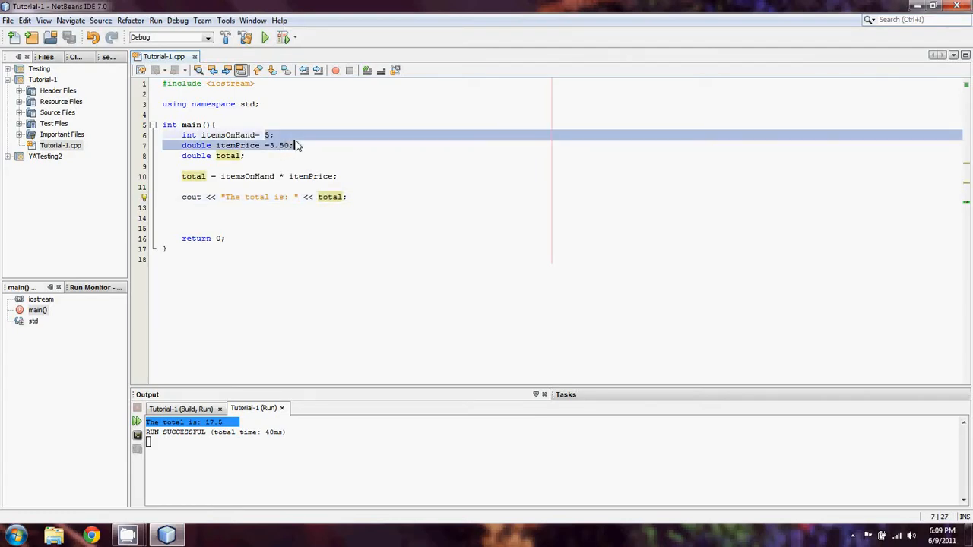
pyautogui.click(330, 176)
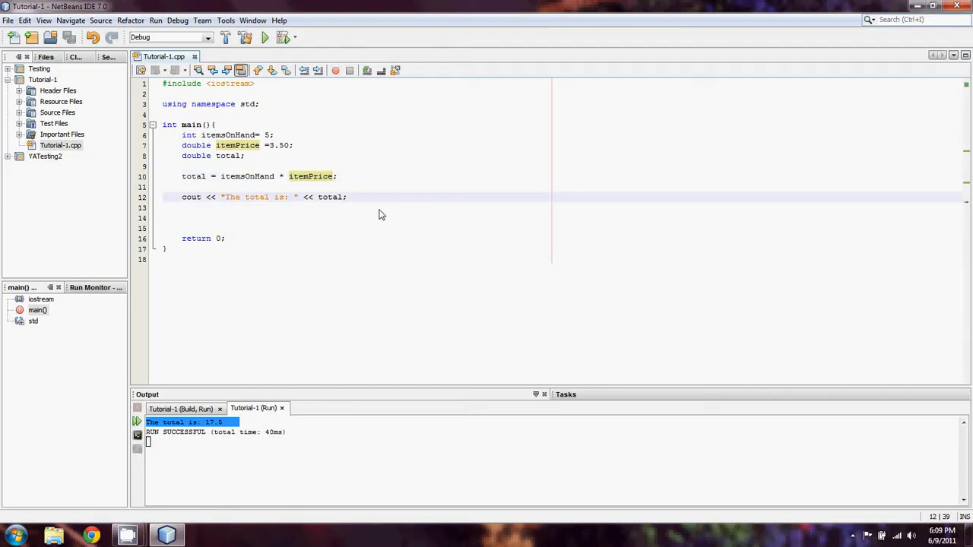
# Step: Delete the cout line that prints the total from main
pyautogui.press('enter')
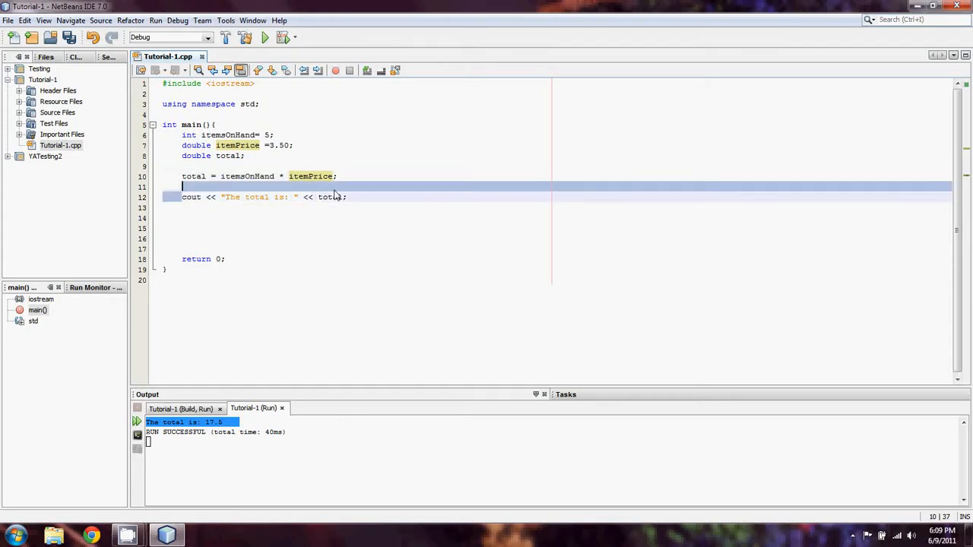
pyautogui.press('Delete')
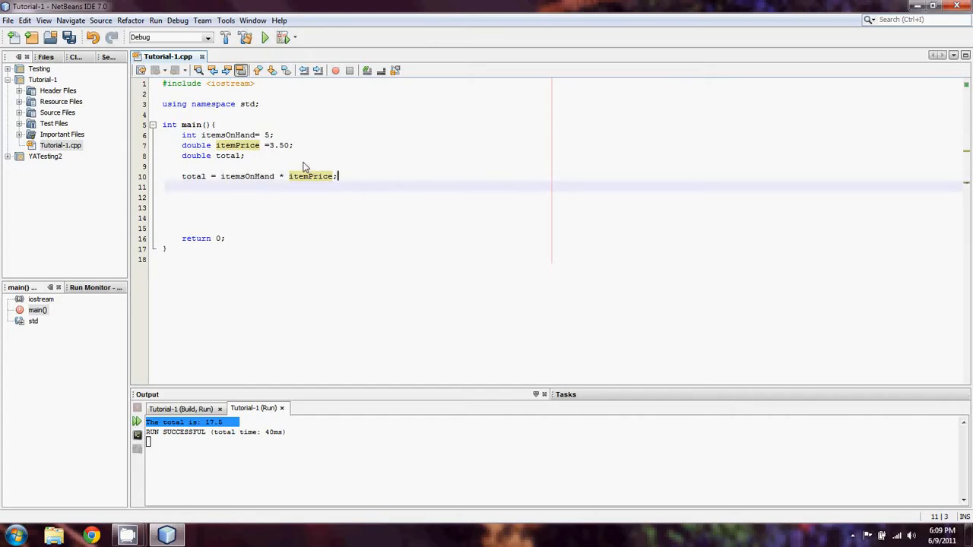
pyautogui.click(292, 146)
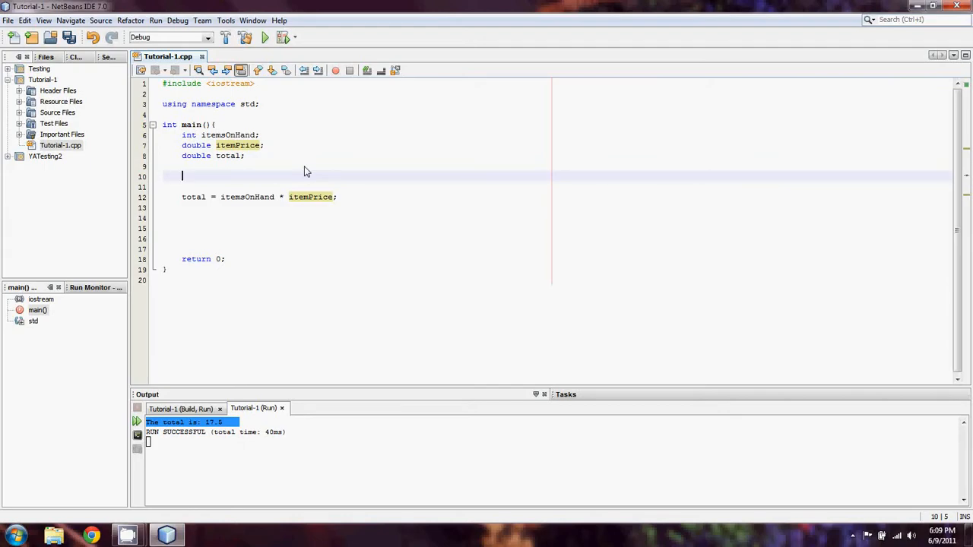
# Step: Add cout << "How many items do you have on hand? "; as a prompt
pyautogui.write('cout << "H')
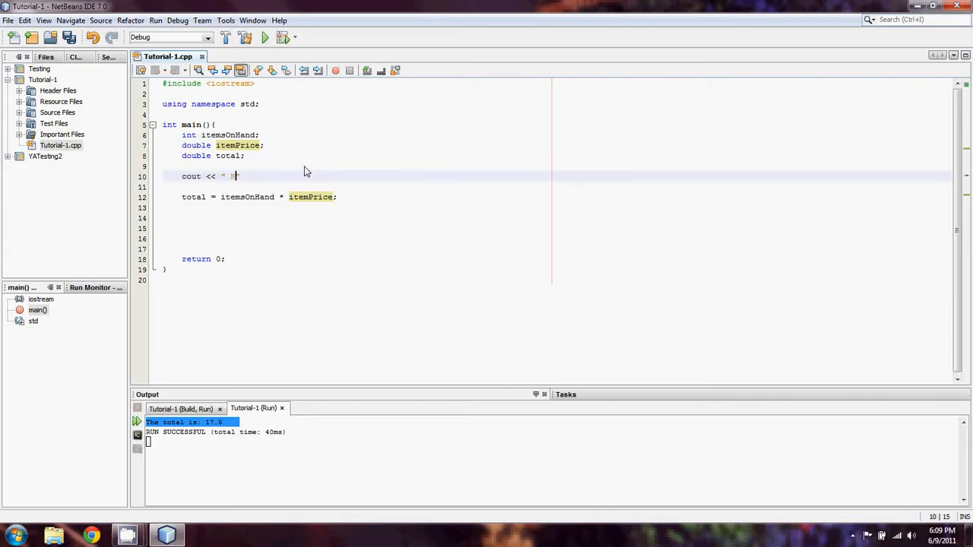
pyautogui.write('How')
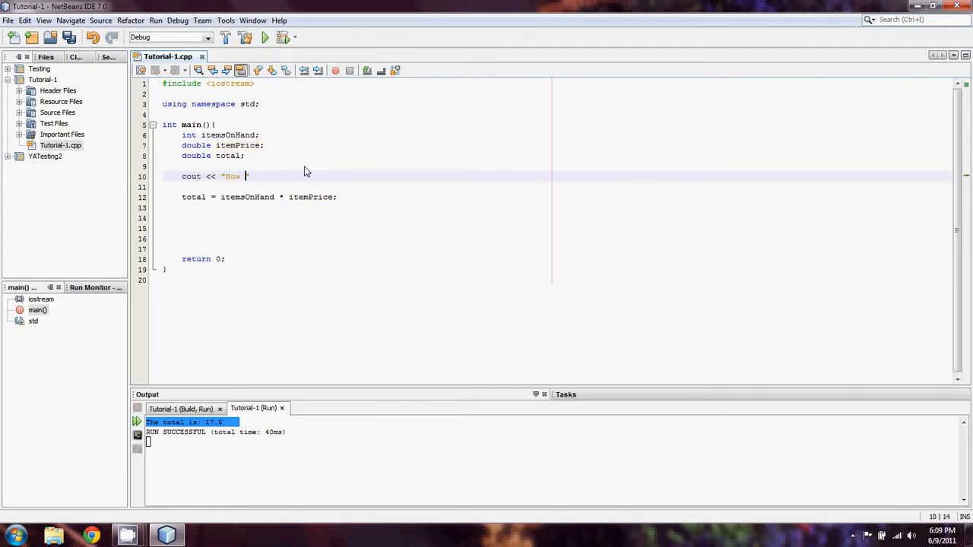
pyautogui.write('many items o')
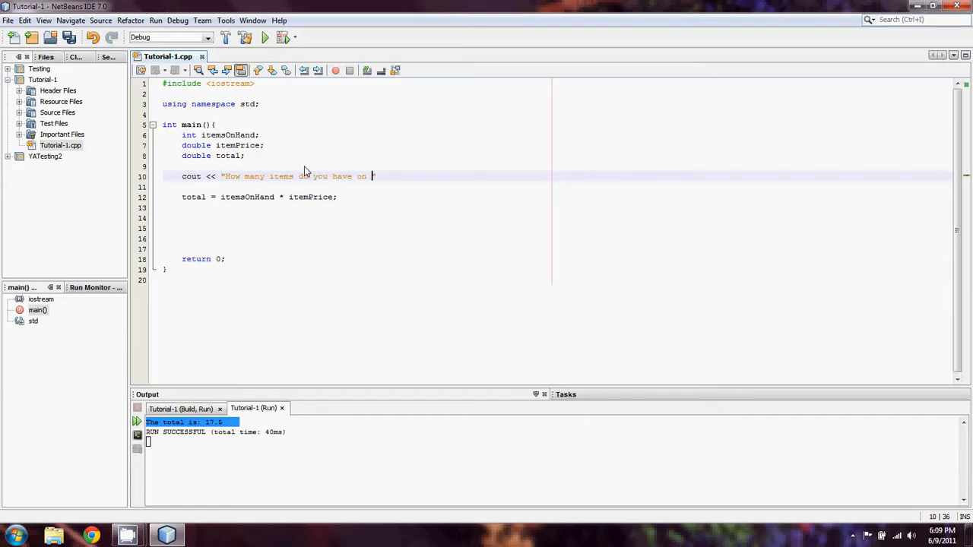
pyautogui.write('hand?')
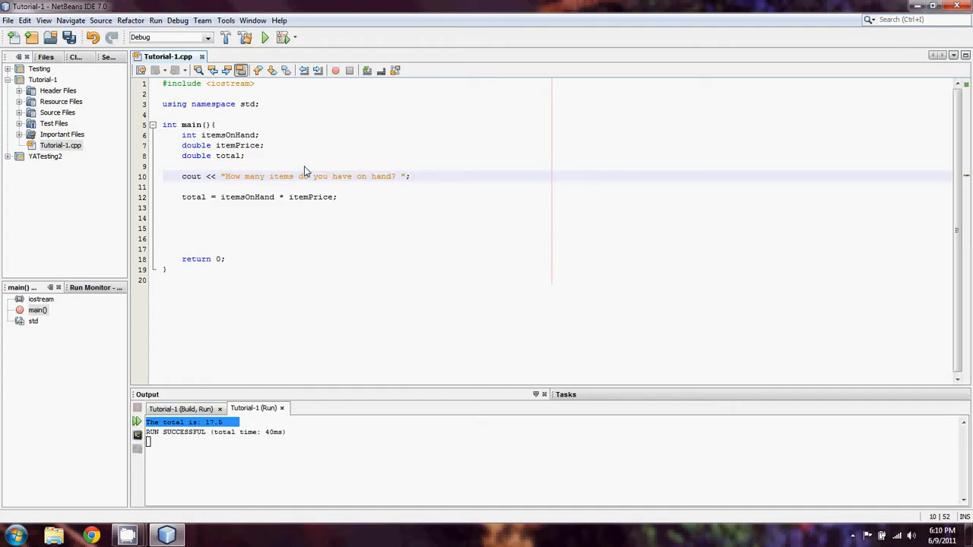
# Step: Add cin >> itemsOnHand; to read the answer
pyautogui.write('cin')
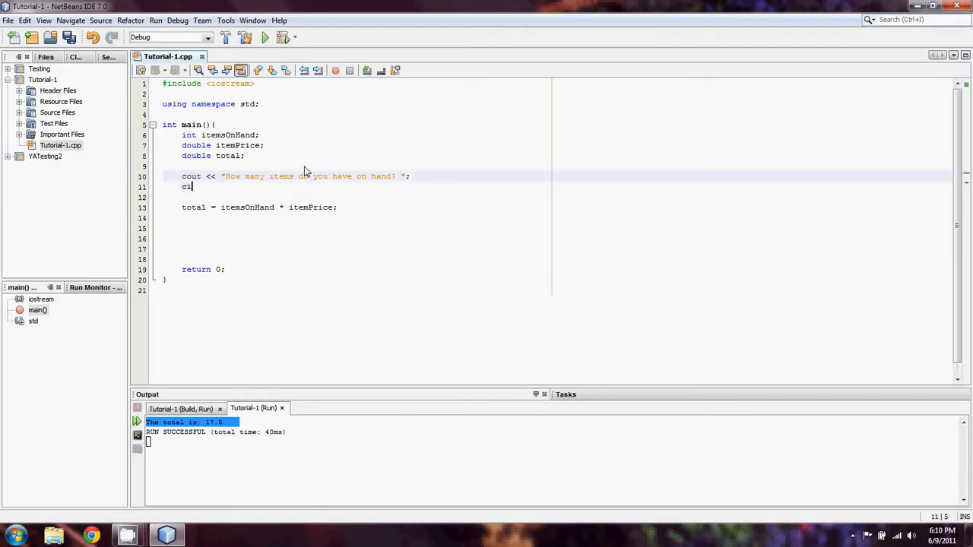
pyautogui.write('n >>')
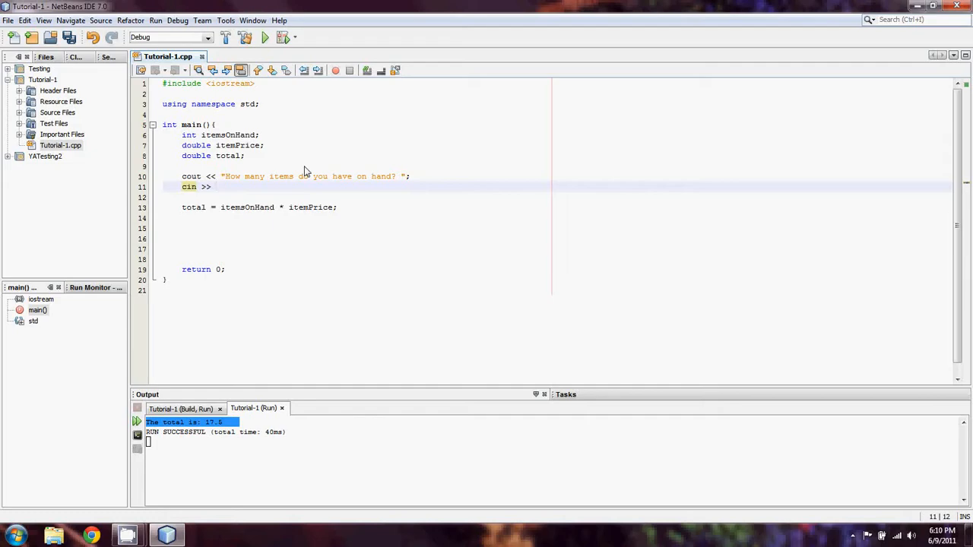
pyautogui.click(216, 185)
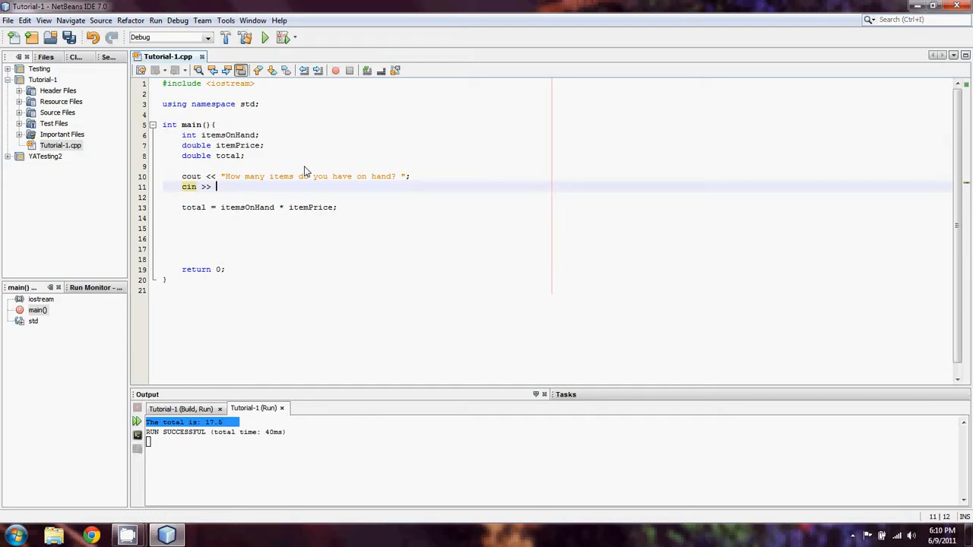
pyautogui.write('itemsO')
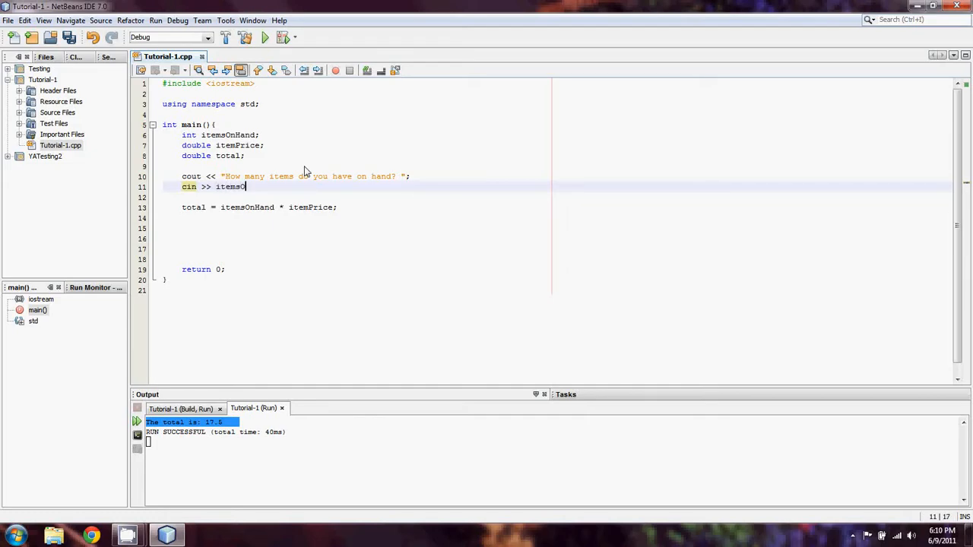
pyautogui.write('nHand')
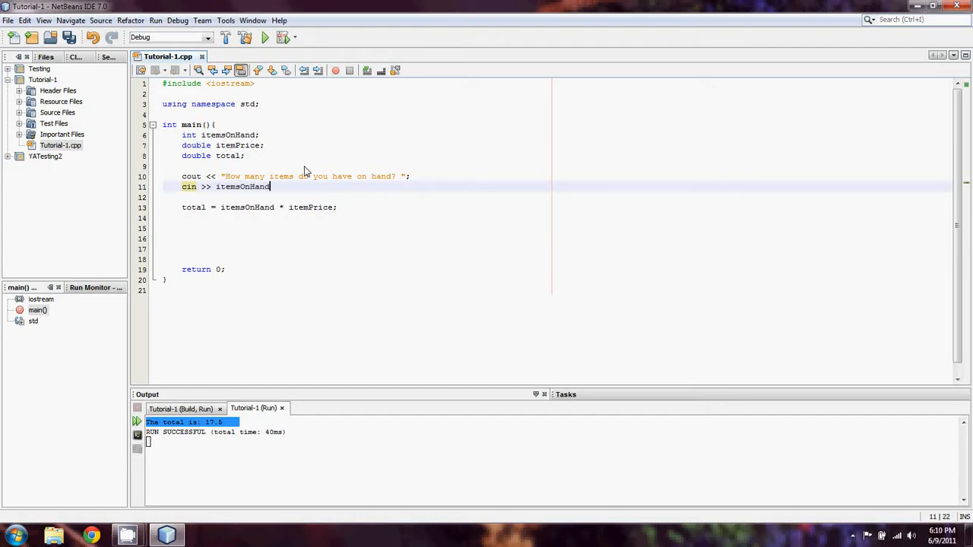
pyautogui.write(';')
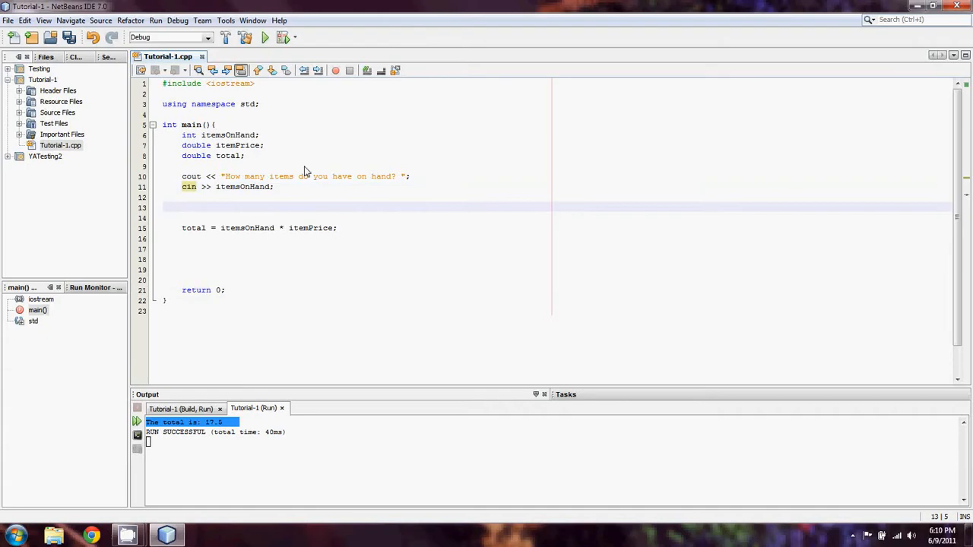
pyautogui.moveTo(310, 178)
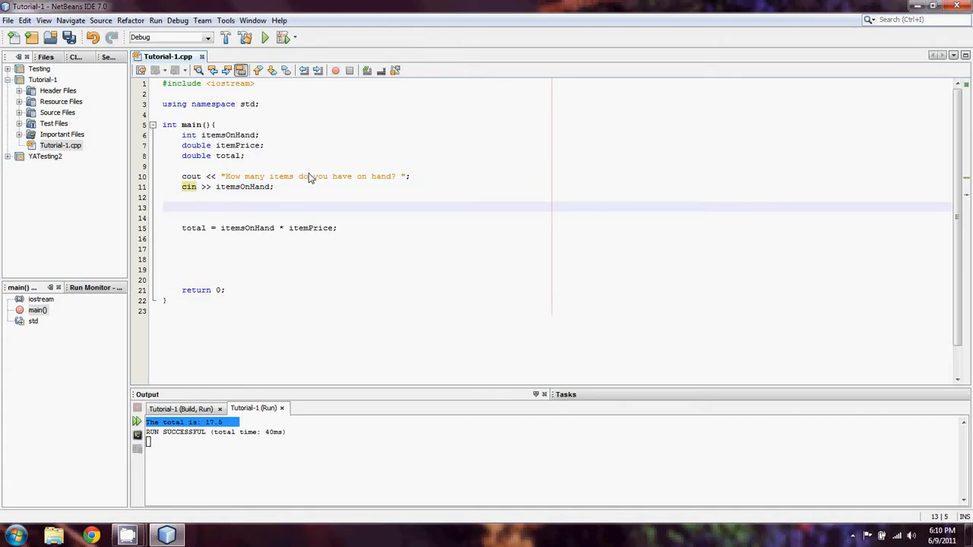
# Step: Highlight uses of itemsOnHand and begin another cout statement below
pyautogui.click(247, 187)
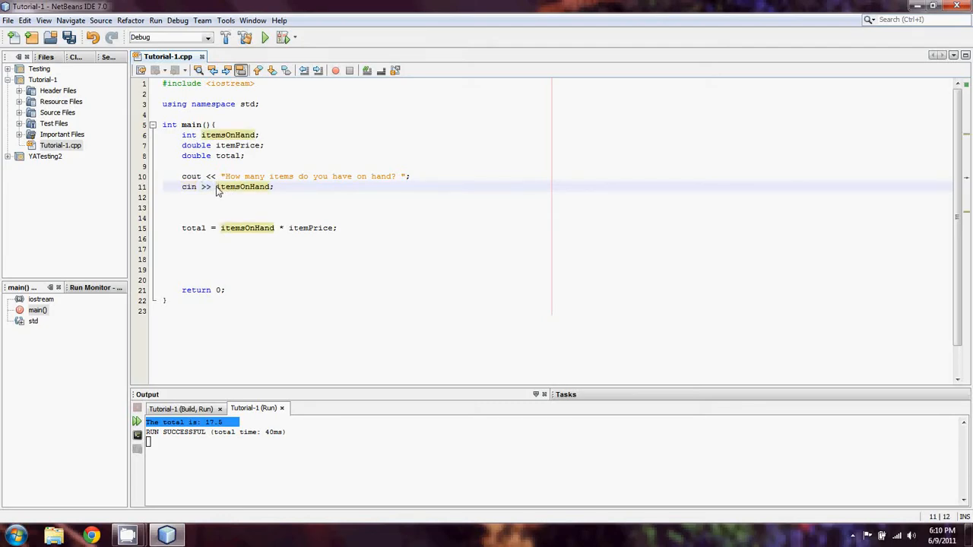
pyautogui.doubleClick(243, 187)
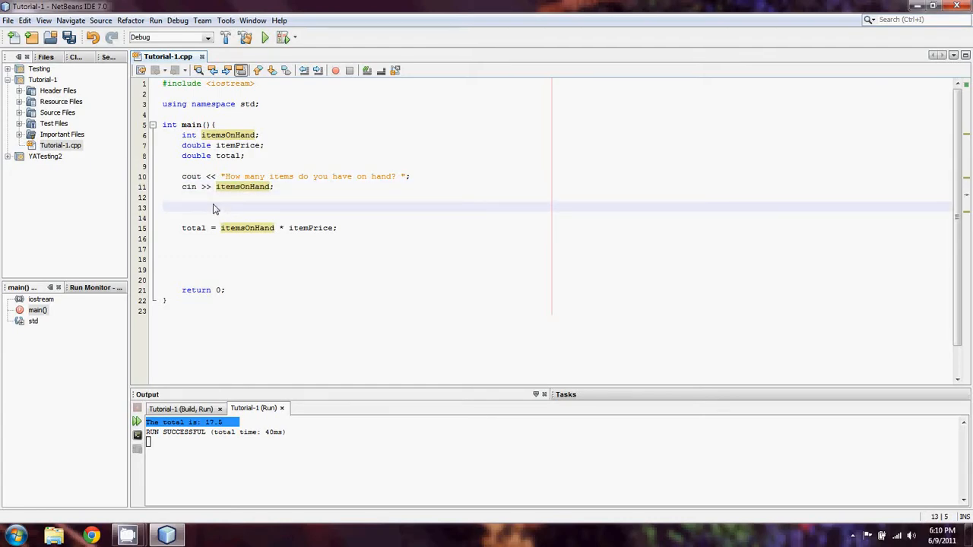
pyautogui.write('cout <<')
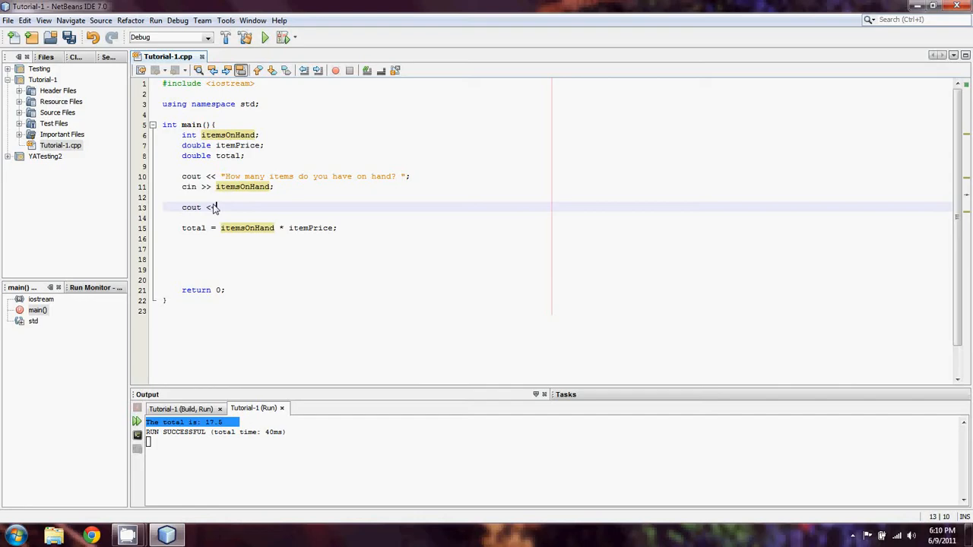
# Step: Add a cout printing "\nWhat is the cost of those items?" after the item-count input
pyautogui.write('"What is the cost of')
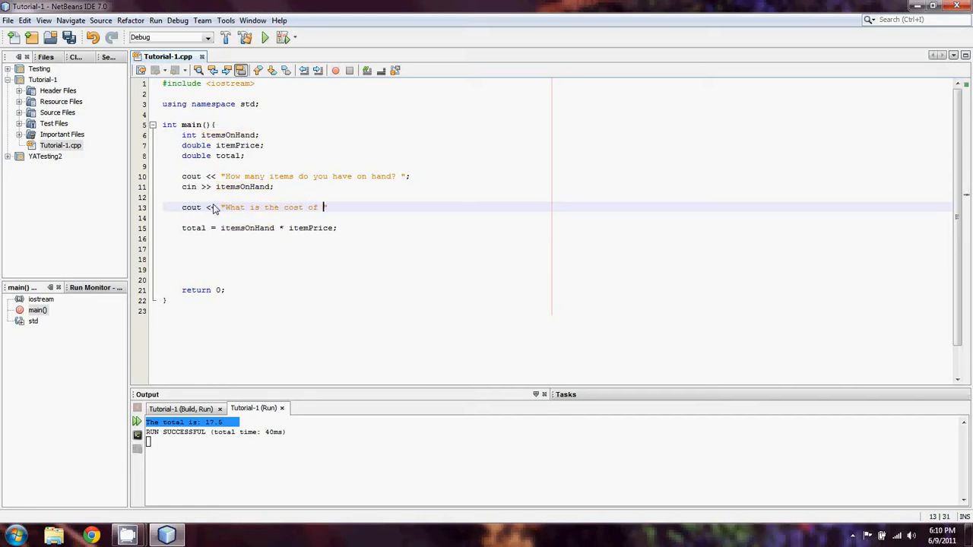
pyautogui.write('those items?')
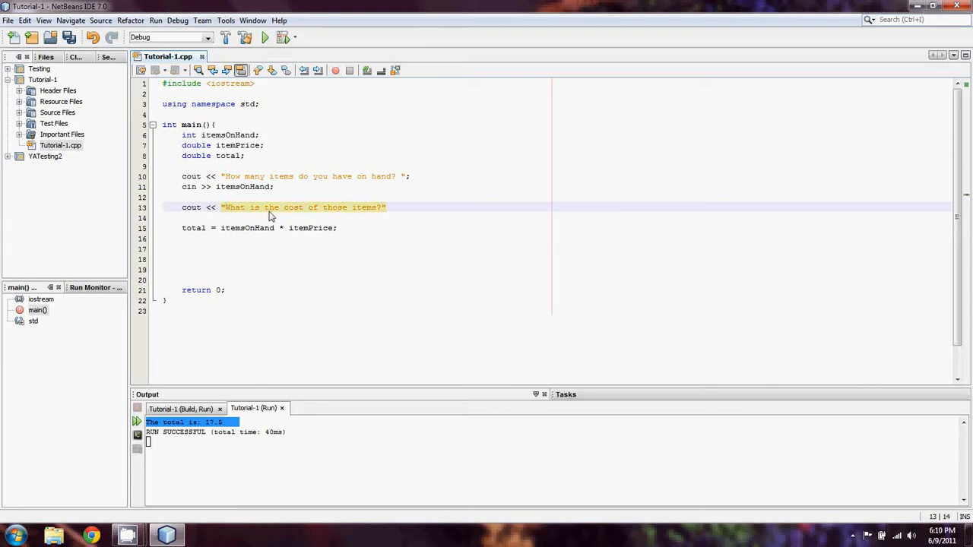
pyautogui.write('\\n')
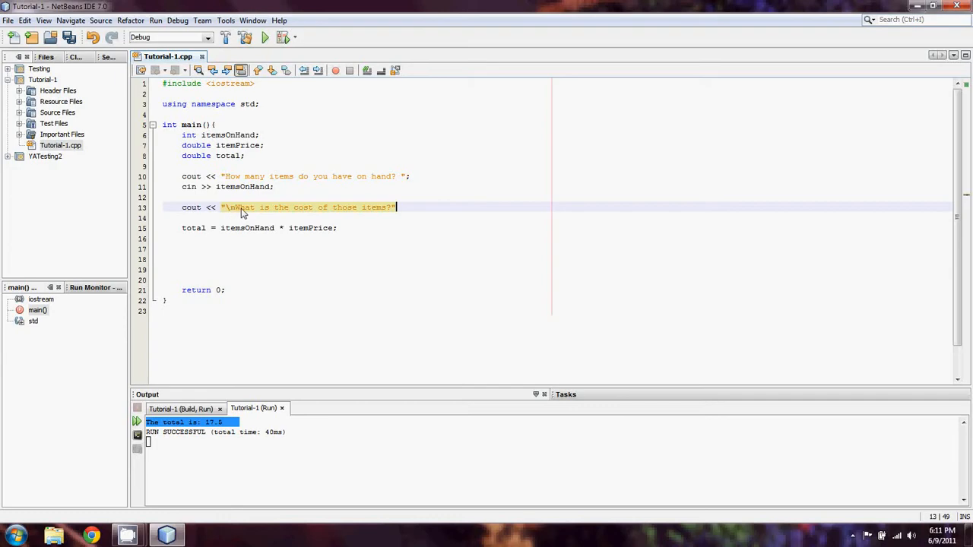
pyautogui.moveTo(252, 211)
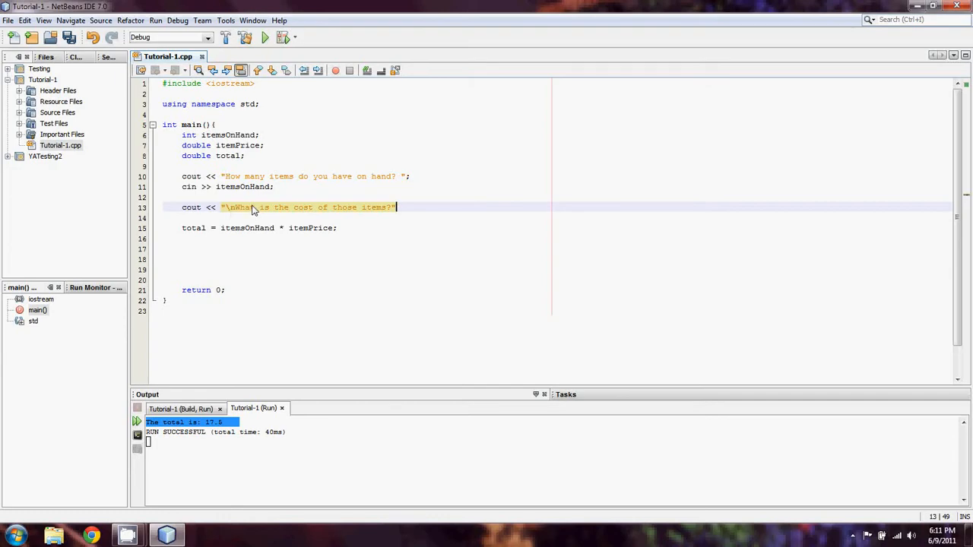
pyautogui.moveTo(320, 186)
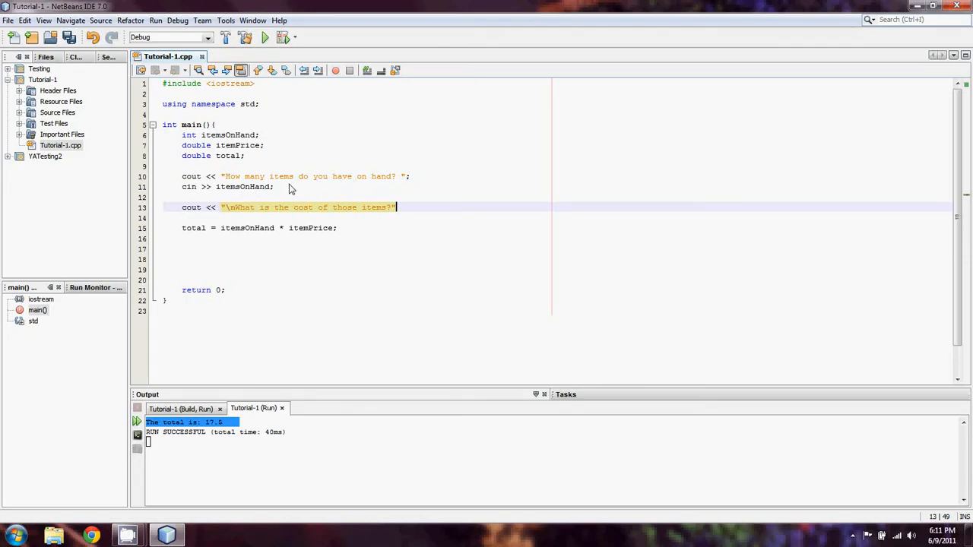
pyautogui.click(277, 187)
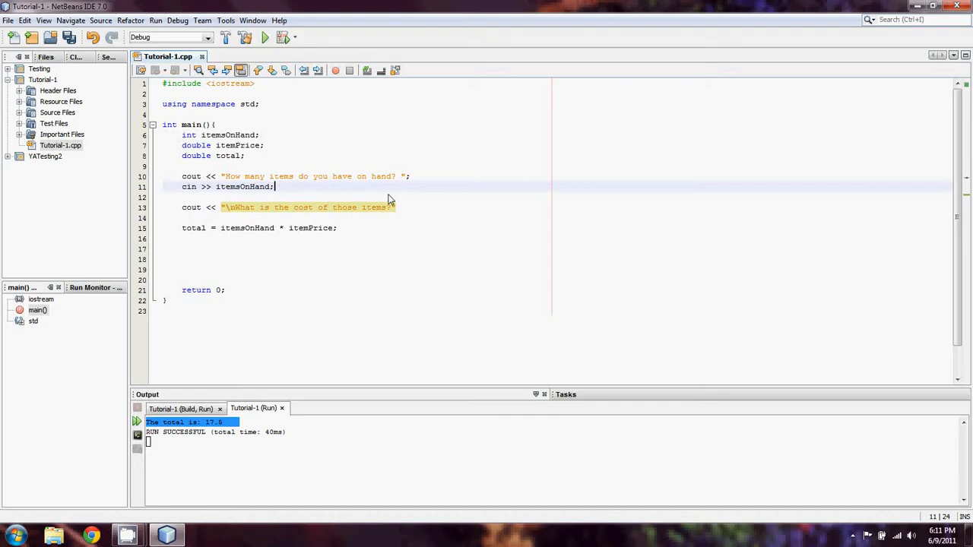
# Step: Read the price into itemPrice with cin >> itemPrice; after the cost prompt
pyautogui.click(399, 207)
pyautogui.write(' ";')
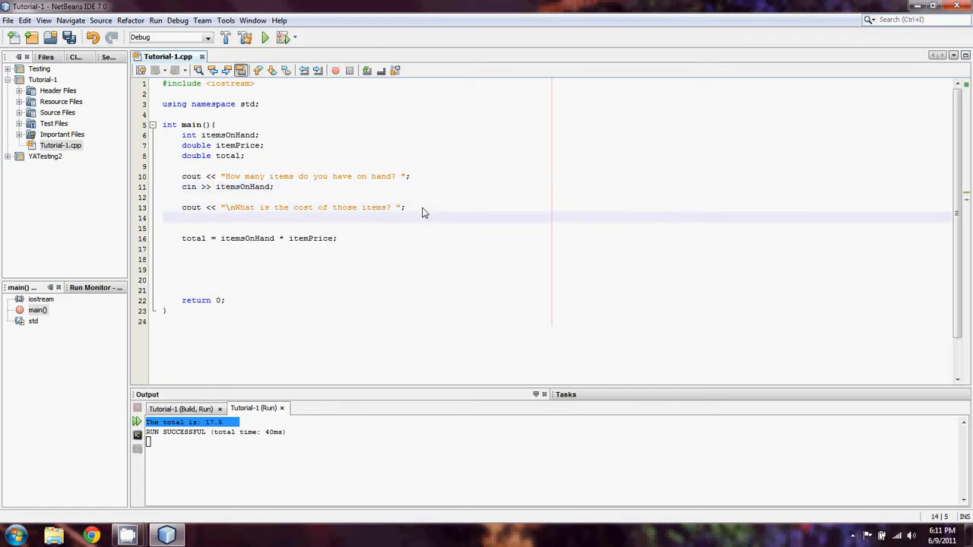
pyautogui.write('cin <<')
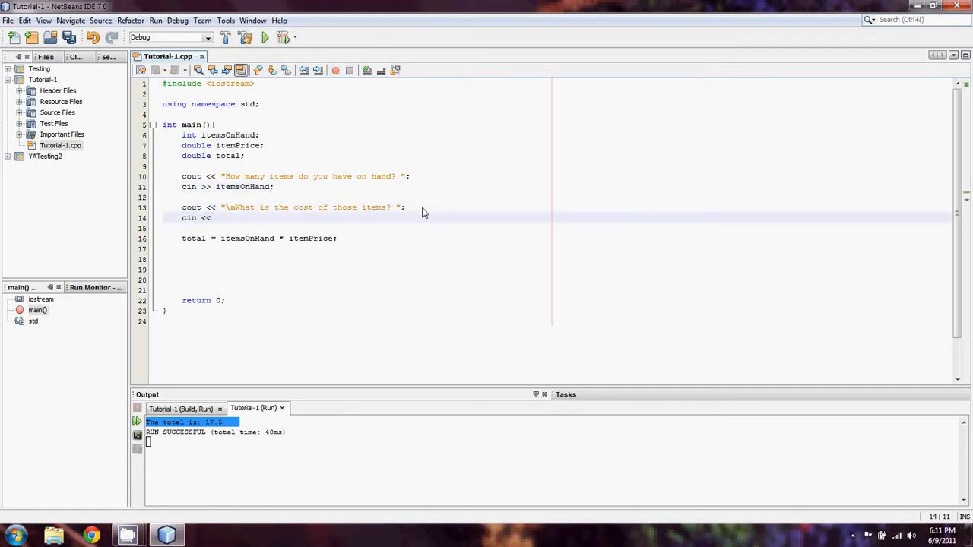
pyautogui.write('>>')
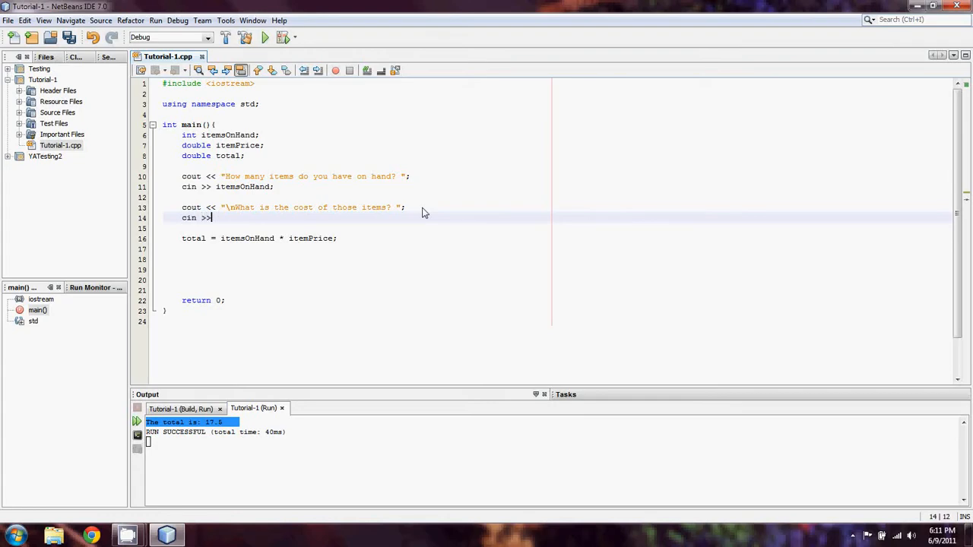
pyautogui.write('ite')
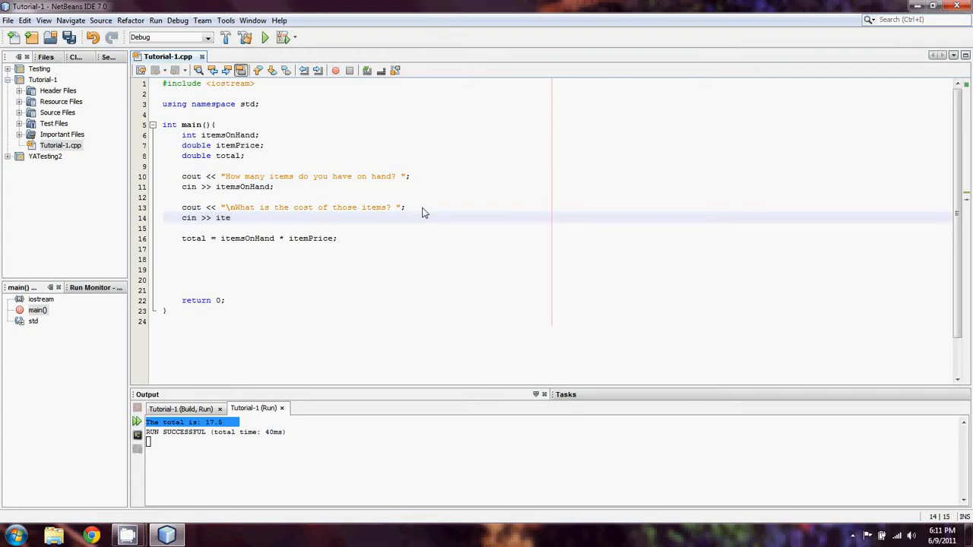
pyautogui.write('mPrice;')
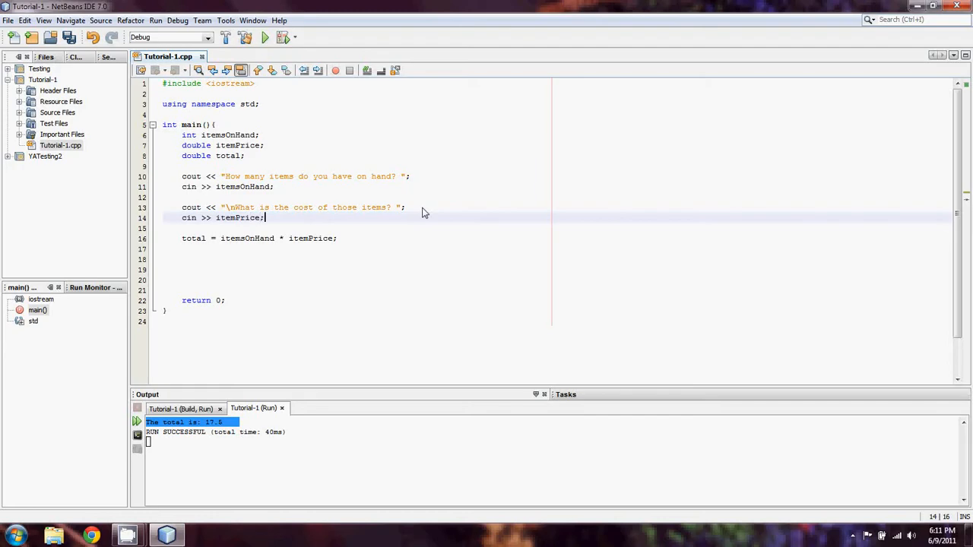
# Step: Add a cout printing "The total is: " followed by total before return 0
pyautogui.write('cout <<')
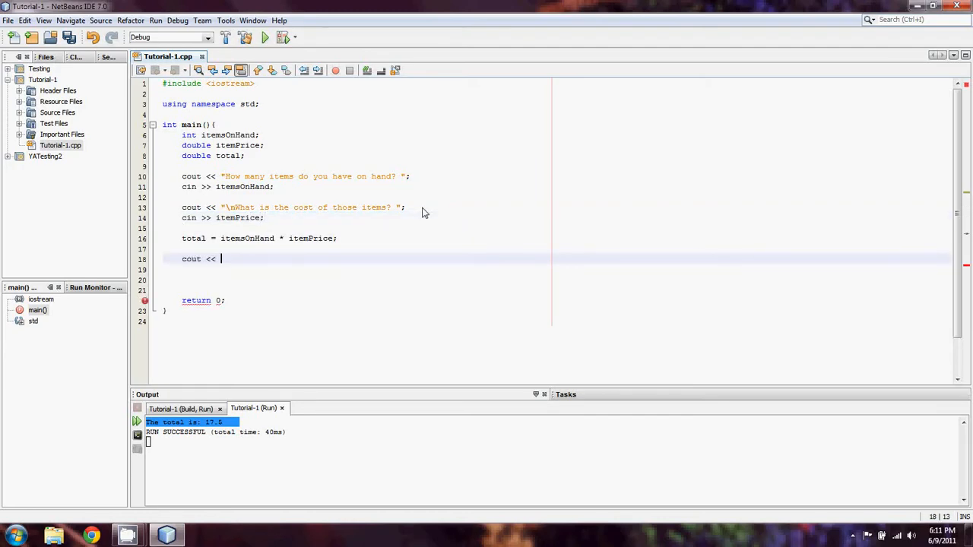
pyautogui.write('"The"')
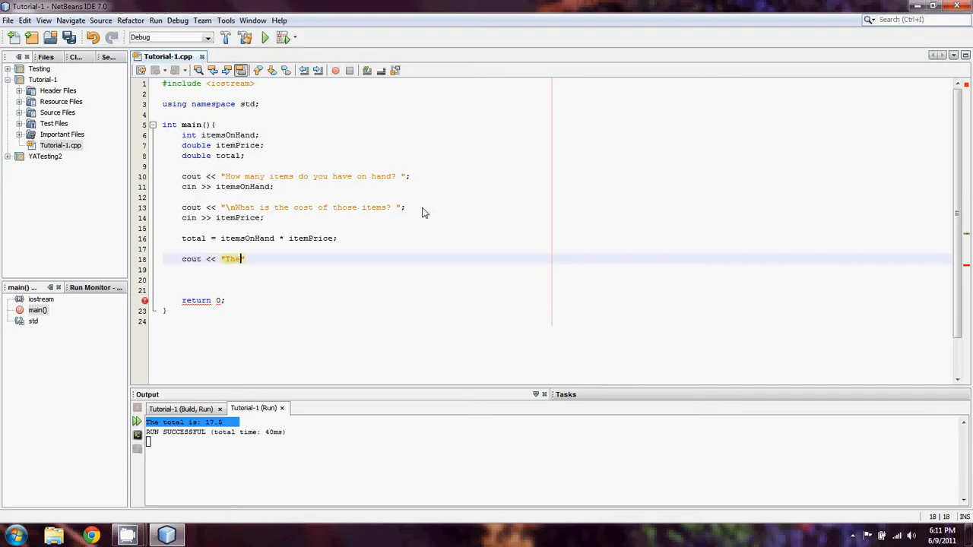
pyautogui.write('total')
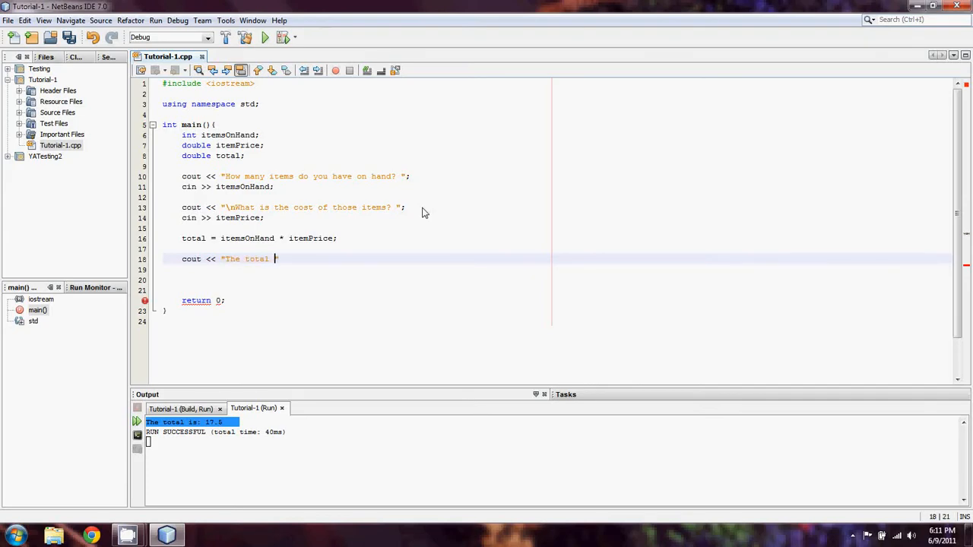
pyautogui.write('is:')
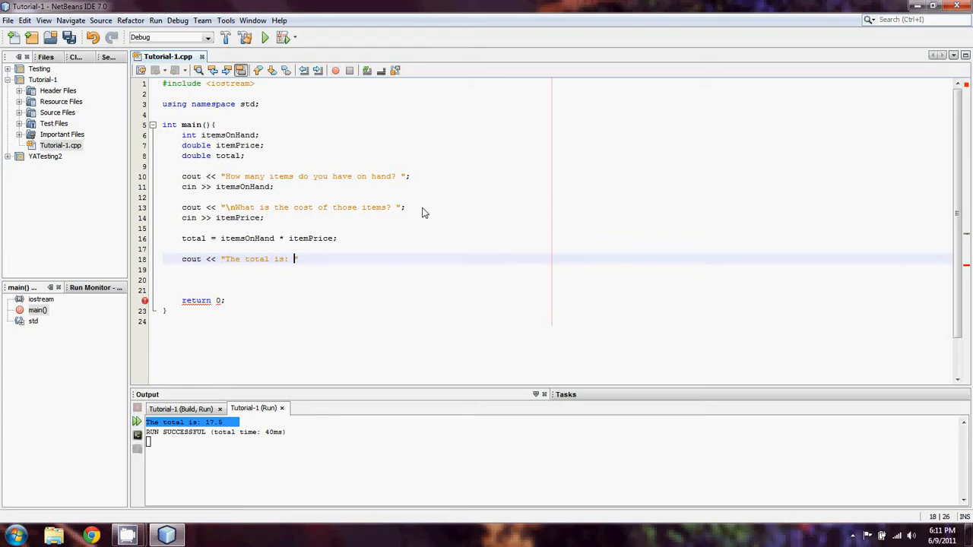
pyautogui.write('<< total.')
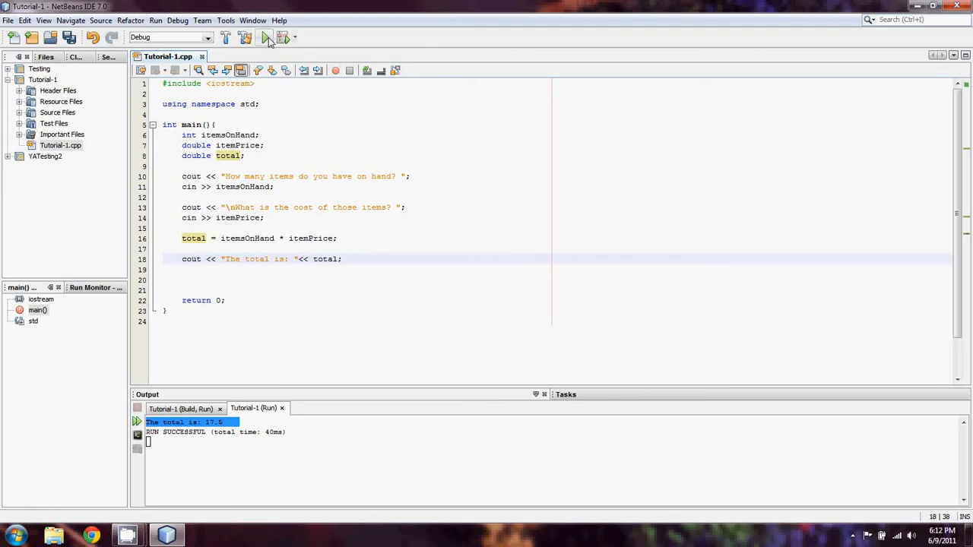
# Step: Run the main project, entering 10 items at 5.50 to get The total is: 55
pyautogui.click(264, 36)
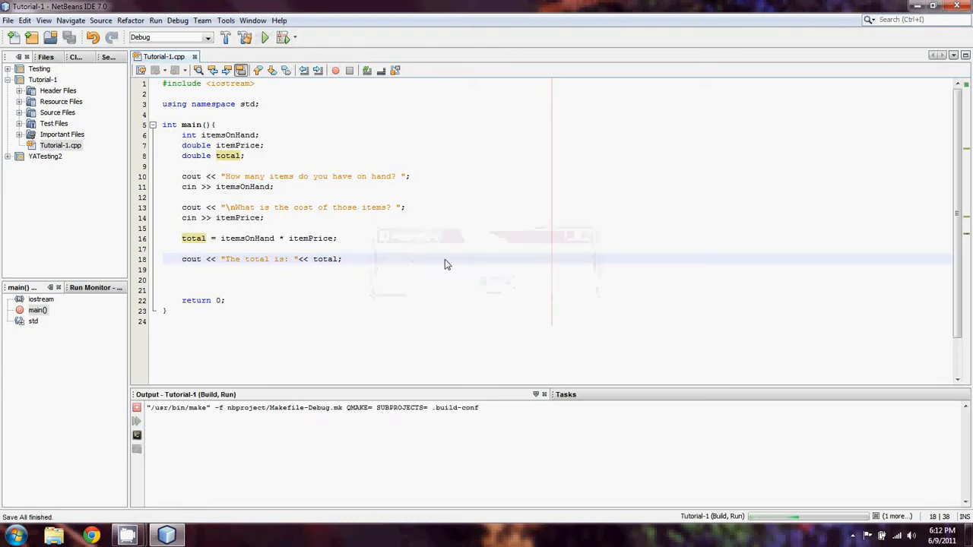
pyautogui.click(264, 37)
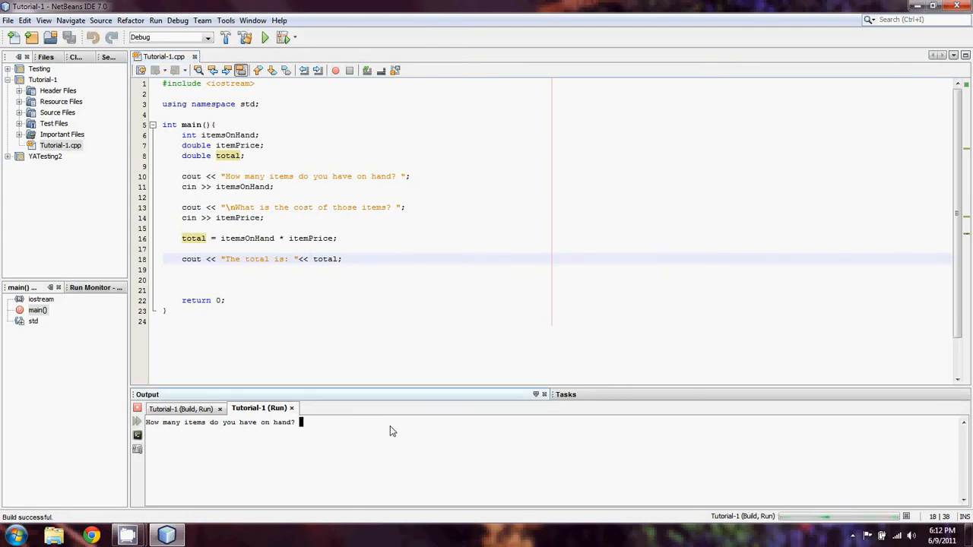
pyautogui.write('10')
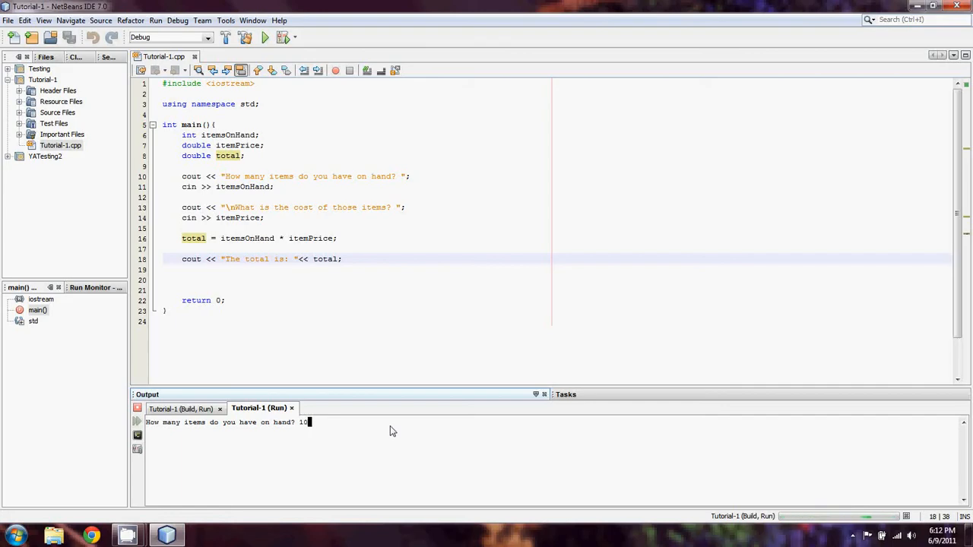
pyautogui.press('Enter')
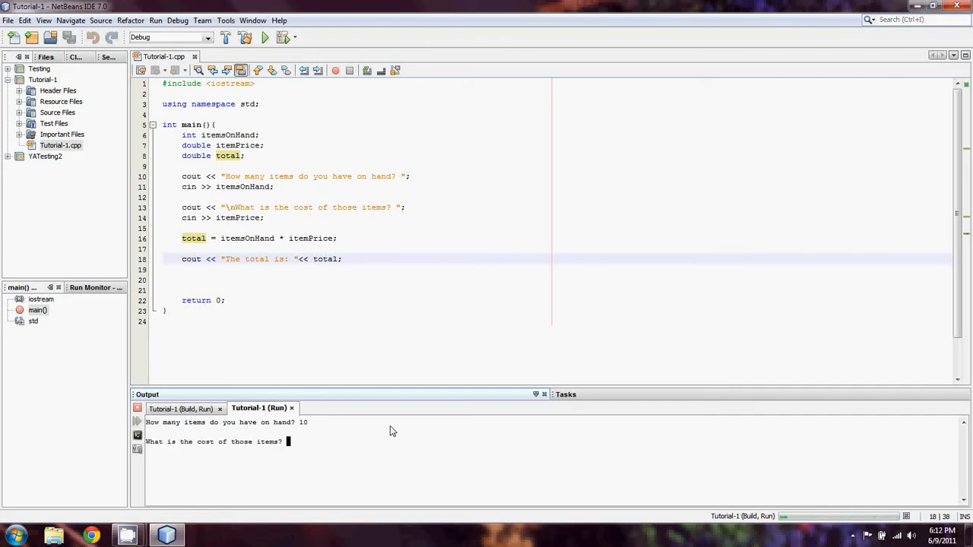
pyautogui.write('5.50')
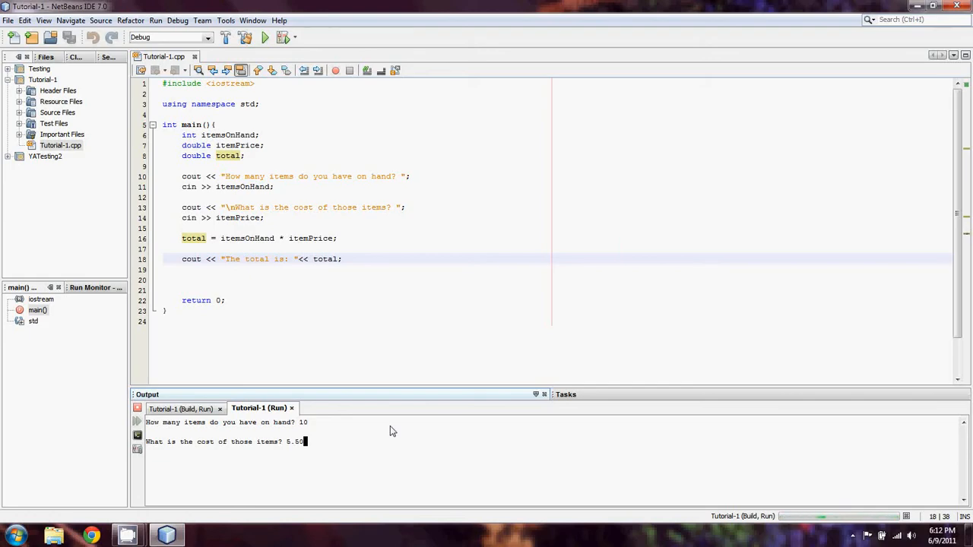
pyautogui.press('enter')
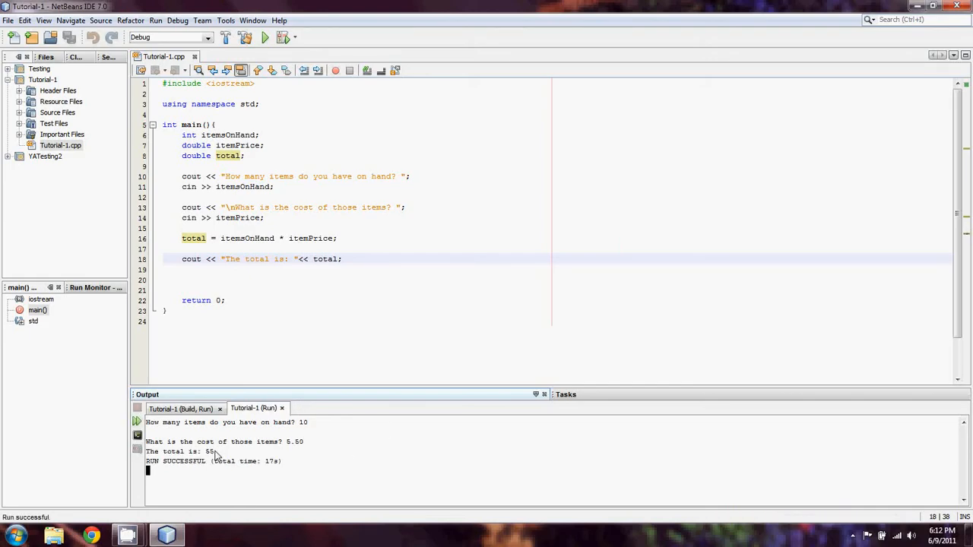
pyautogui.moveTo(225, 456)
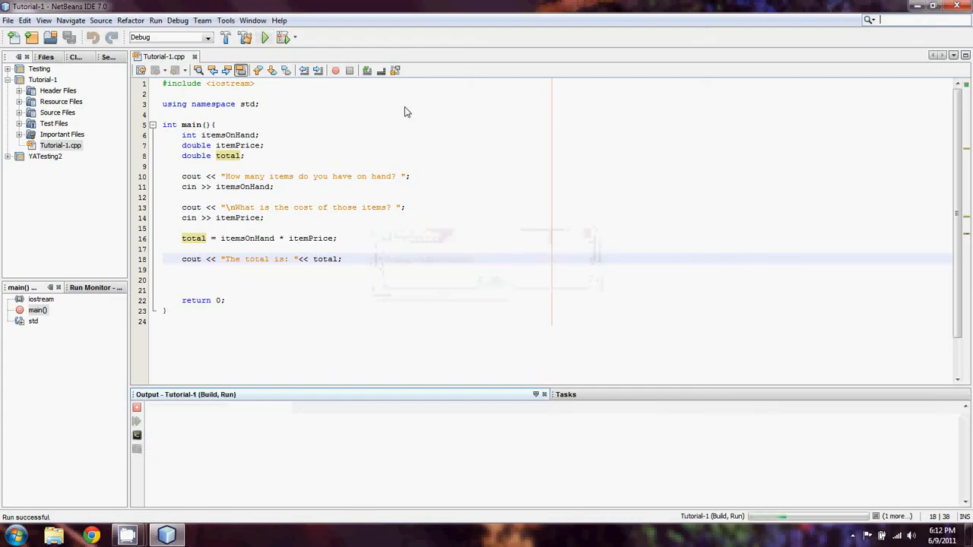
# Step: Run the project again with 5 items at 1.10, printing The total is: 5.5
pyautogui.click(265, 36)
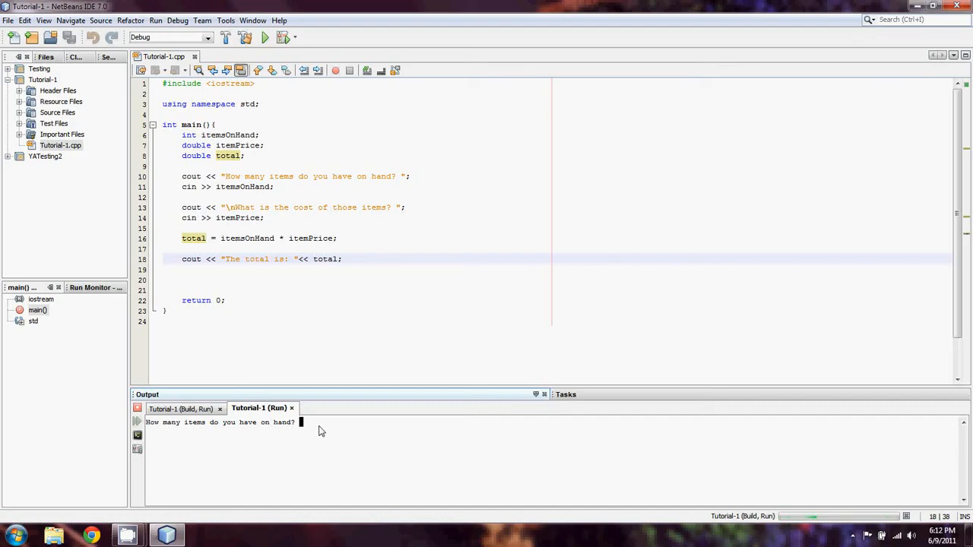
pyautogui.write('5')
pyautogui.write('1')
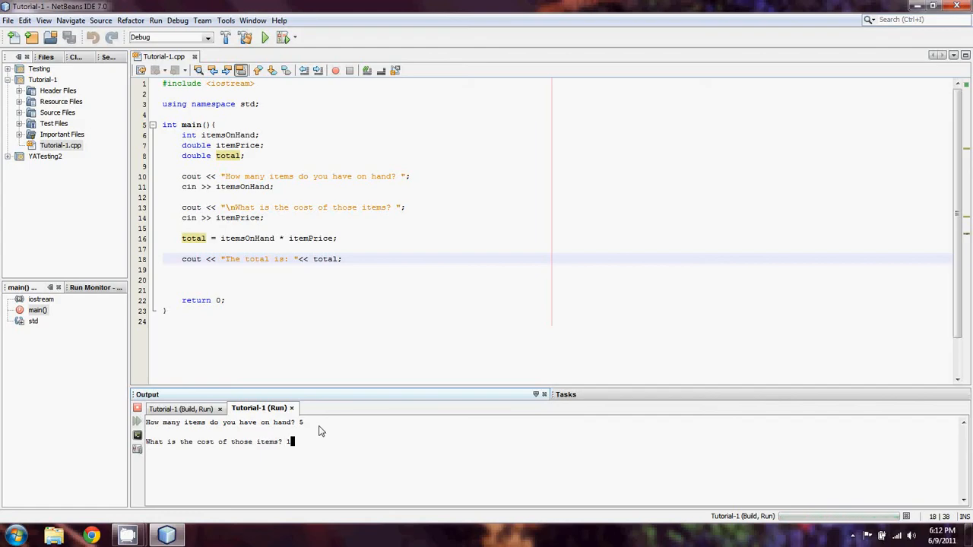
pyautogui.write('.10')
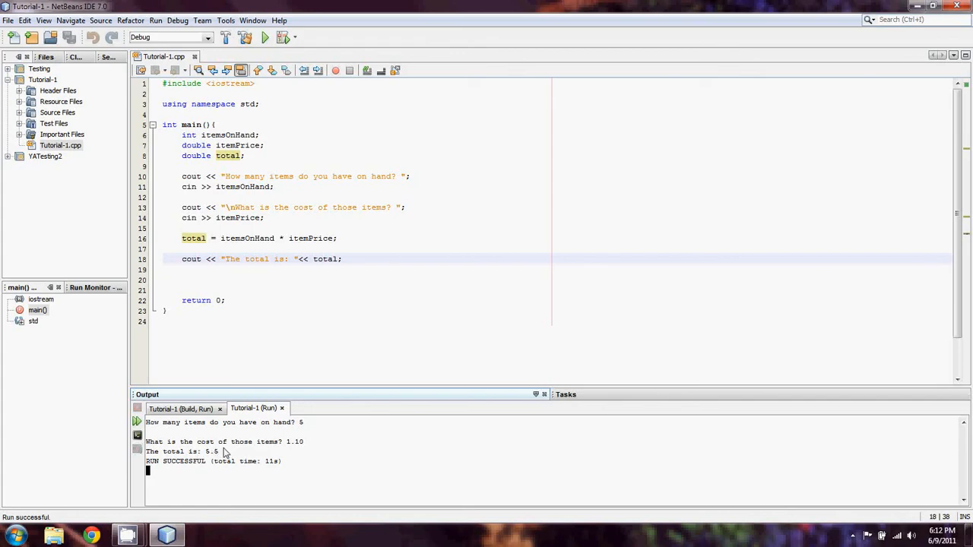
pyautogui.moveTo(227, 453)
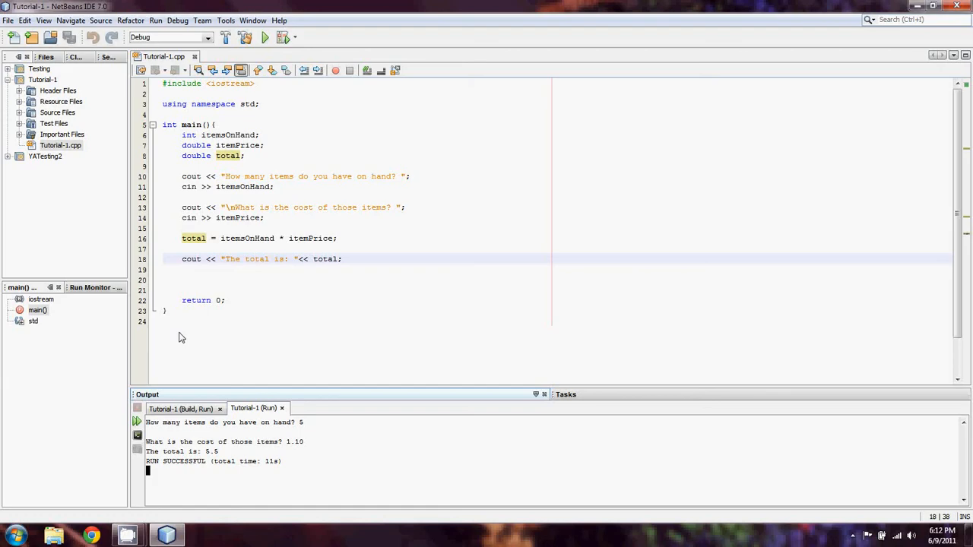
pyautogui.moveTo(401, 332)
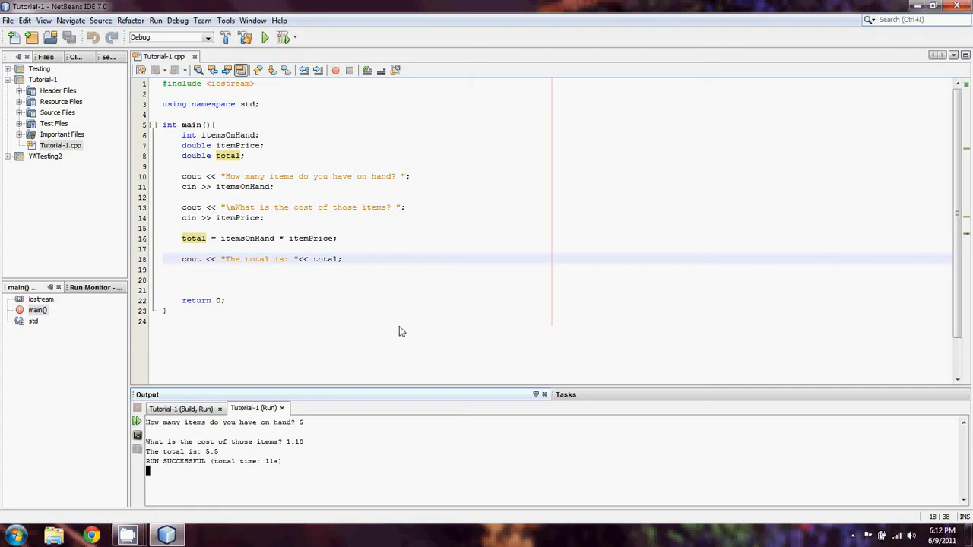
pyautogui.moveTo(273, 349)
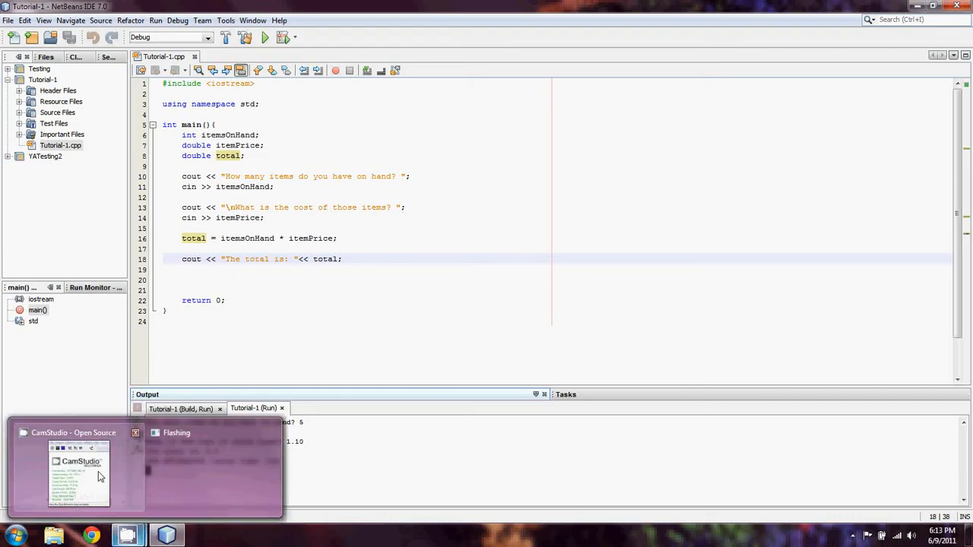
pyautogui.click(79, 471)
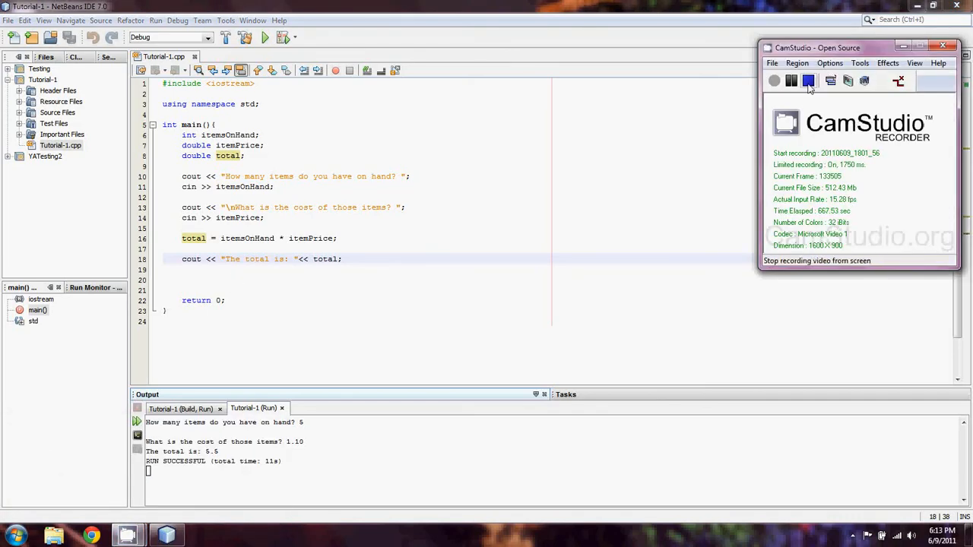